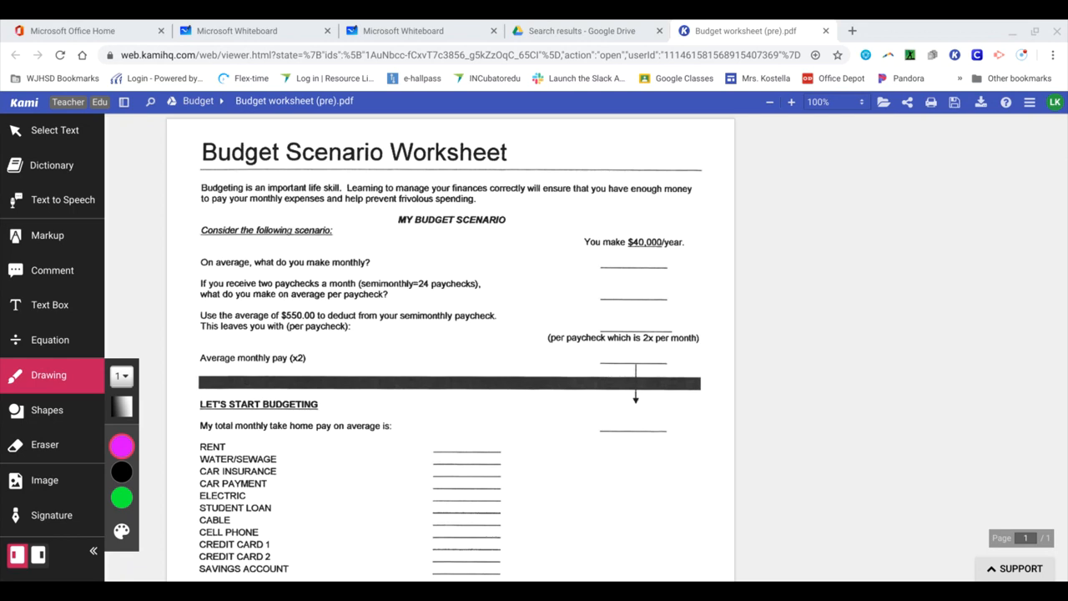
Step: Divide the $40,000 salary by 12 to get $3333.33 monthly pay
{"action": "scroll", "scroll_direction": "down", "scroll_amount": 3}
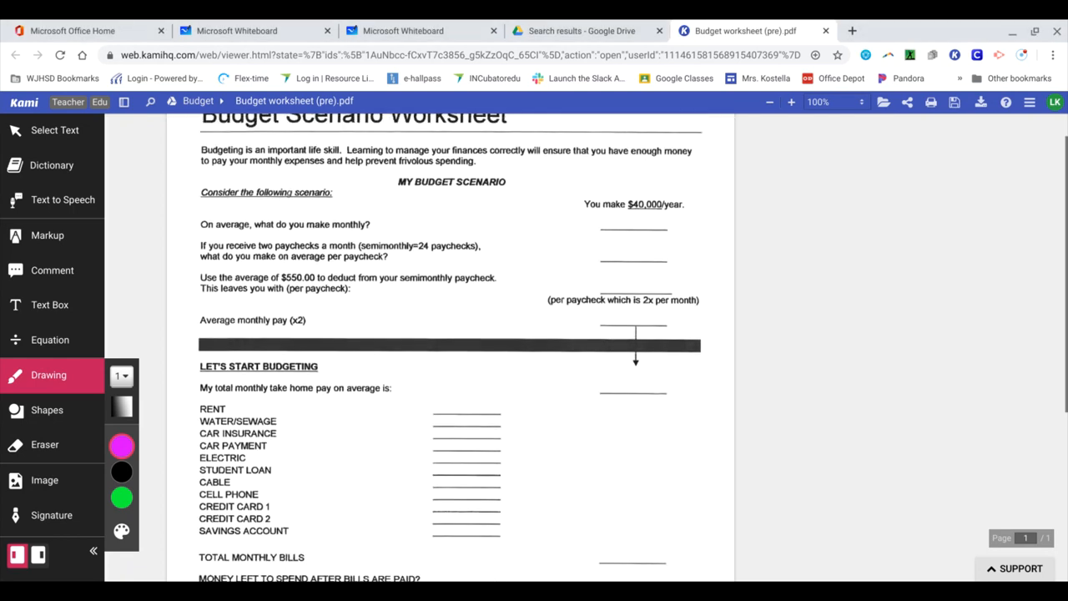
{"action": "scroll", "scroll_direction": "down", "scroll_amount": 3}
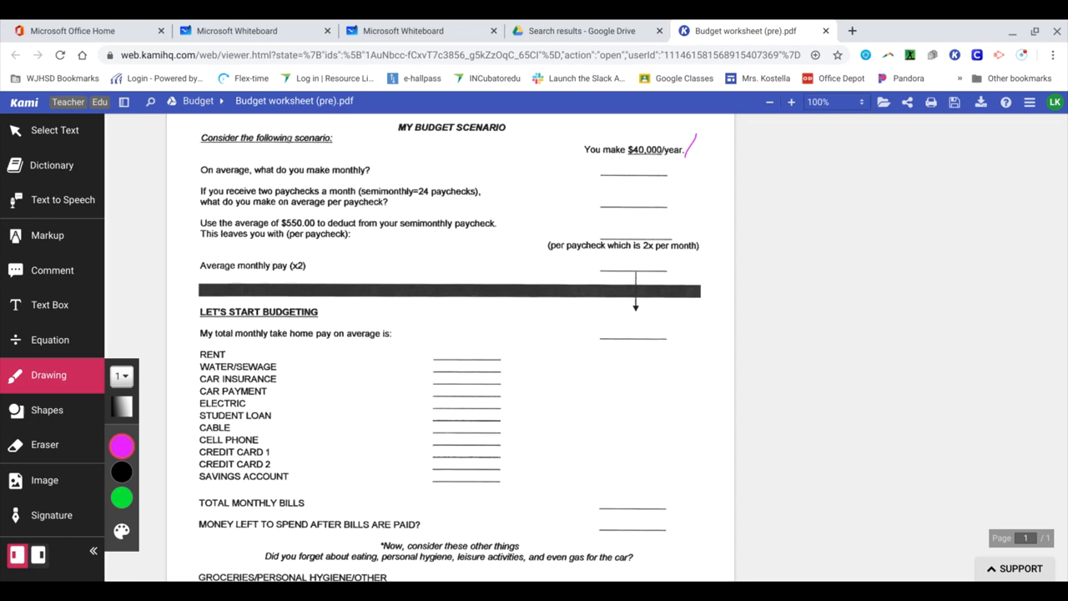
{"action": "left_click_drag", "start_coordinate": [701, 151], "coordinate": [724, 151]}
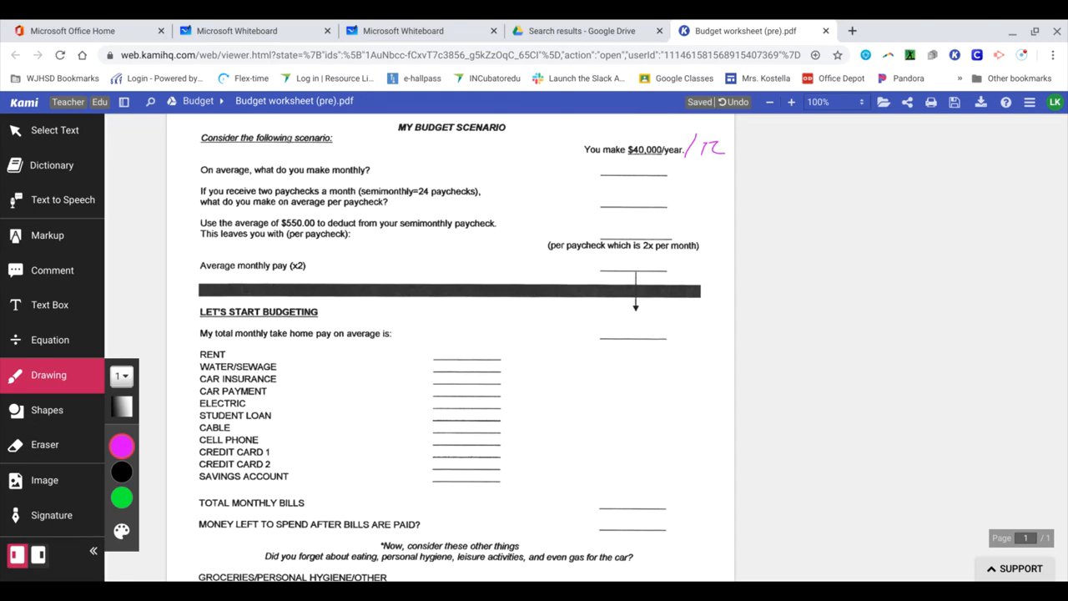
{"action": "left_click_drag", "start_coordinate": [584, 171], "coordinate": [605, 158]}
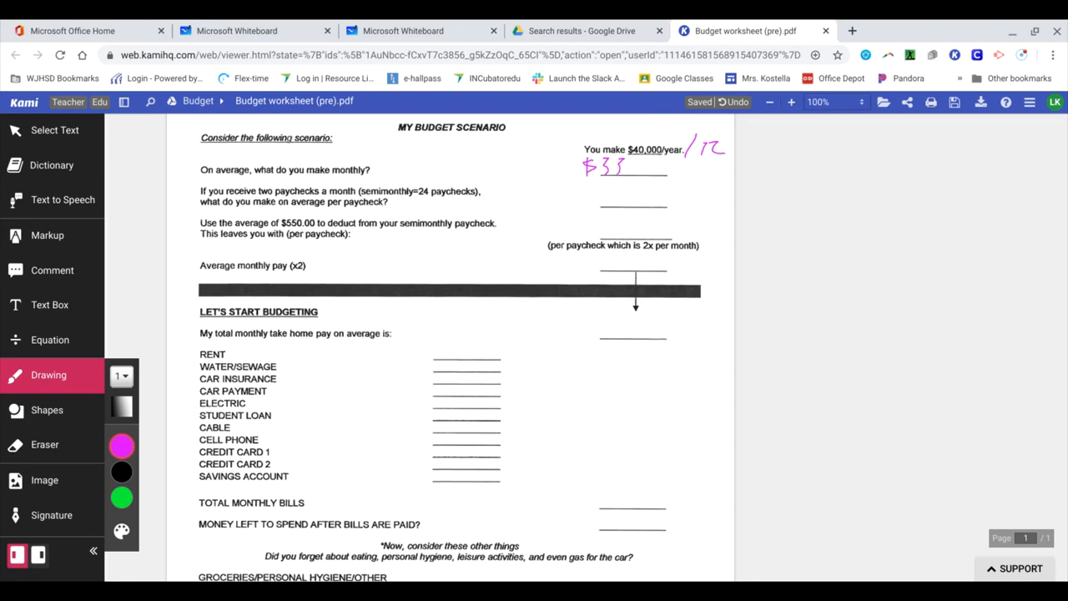
{"action": "left_click_drag", "start_coordinate": [613, 167], "coordinate": [668, 167]}
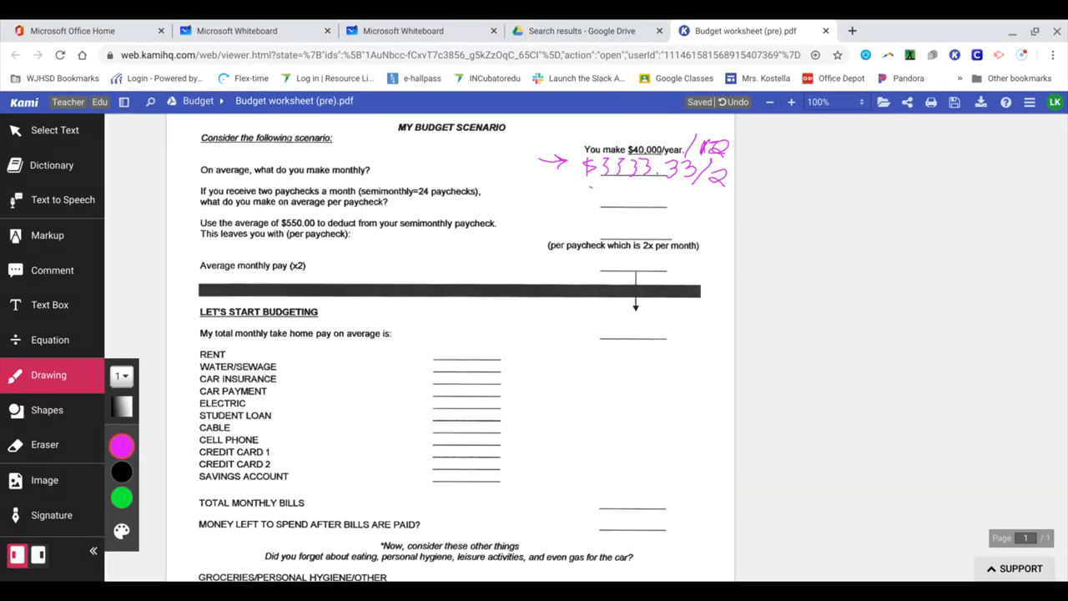
Step: Draw an arrow dividing $3333.33 by 2 and start writing $1666
{"action": "left_click_drag", "start_coordinate": [580, 196], "coordinate": [601, 200]}
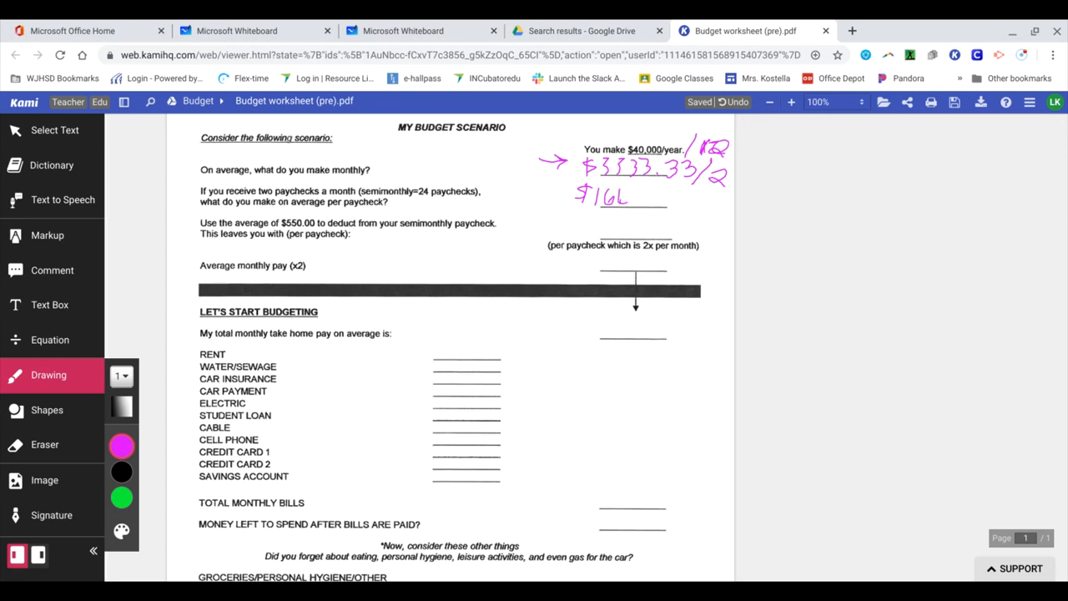
{"action": "left_click_drag", "start_coordinate": [609, 196], "coordinate": [643, 204]}
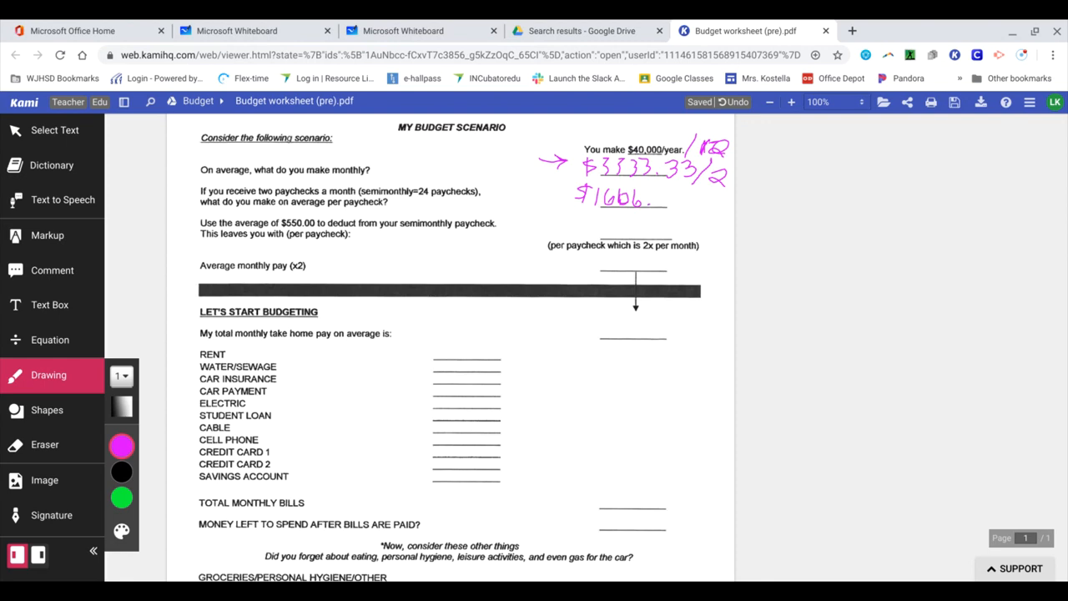
{"action": "left_click_drag", "start_coordinate": [651, 200], "coordinate": [680, 200]}
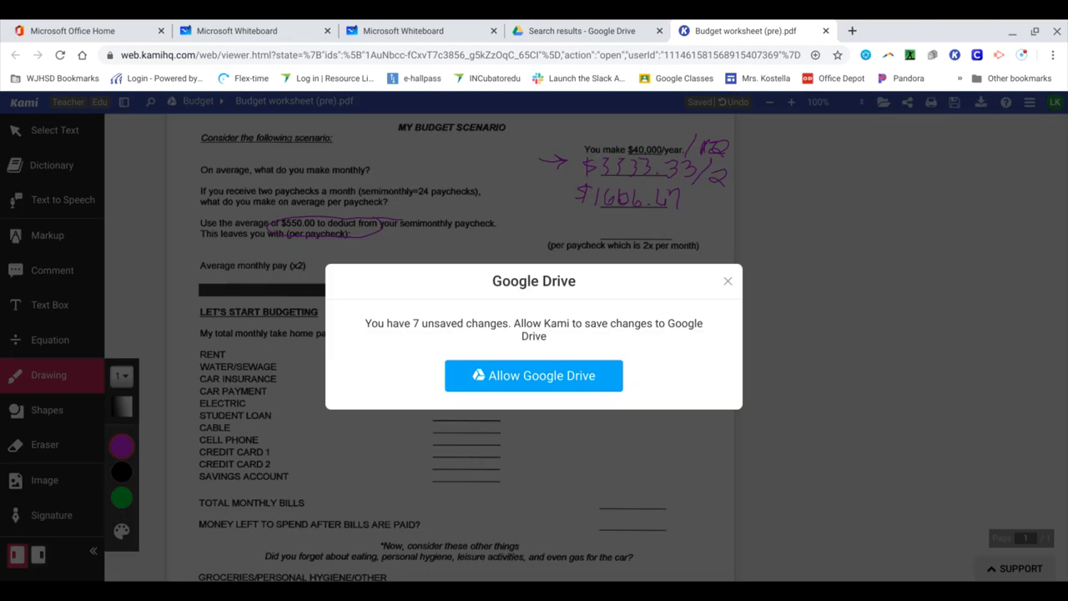
Step: Dismiss the Google Drive prompt and subtract $550 from $1666.67
{"action": "left_click", "coordinate": [533, 375]}
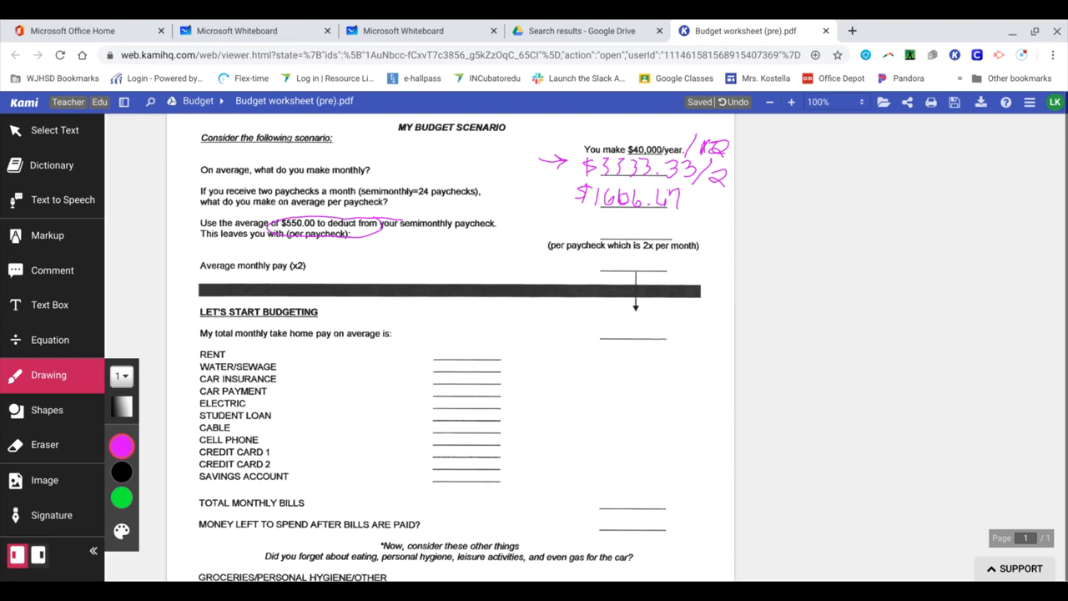
{"action": "left_click_drag", "start_coordinate": [689, 205], "coordinate": [713, 196]}
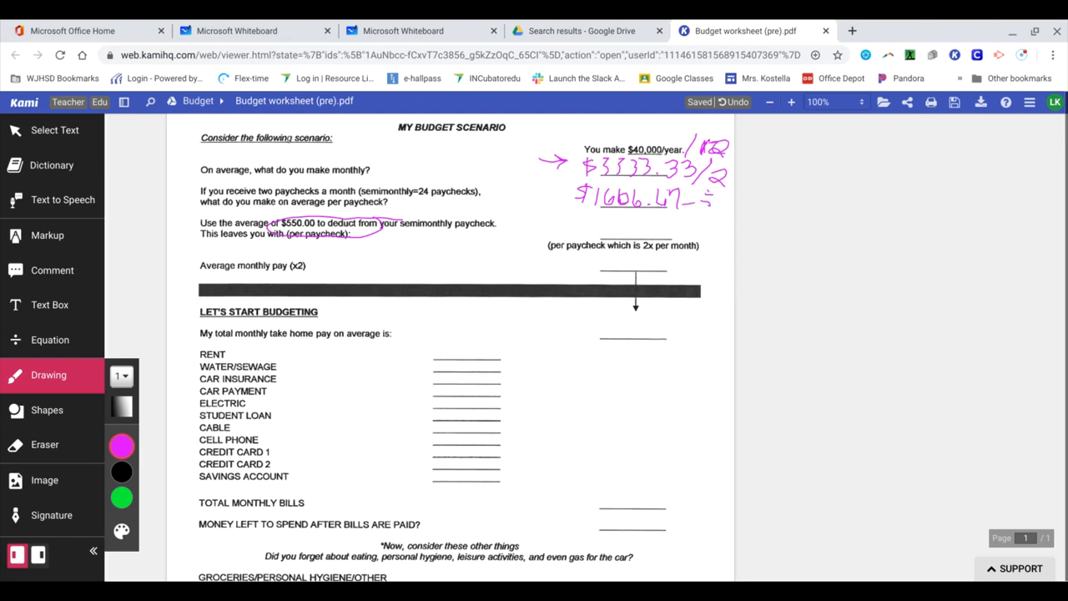
{"action": "left_click_drag", "start_coordinate": [697, 205], "coordinate": [734, 209]}
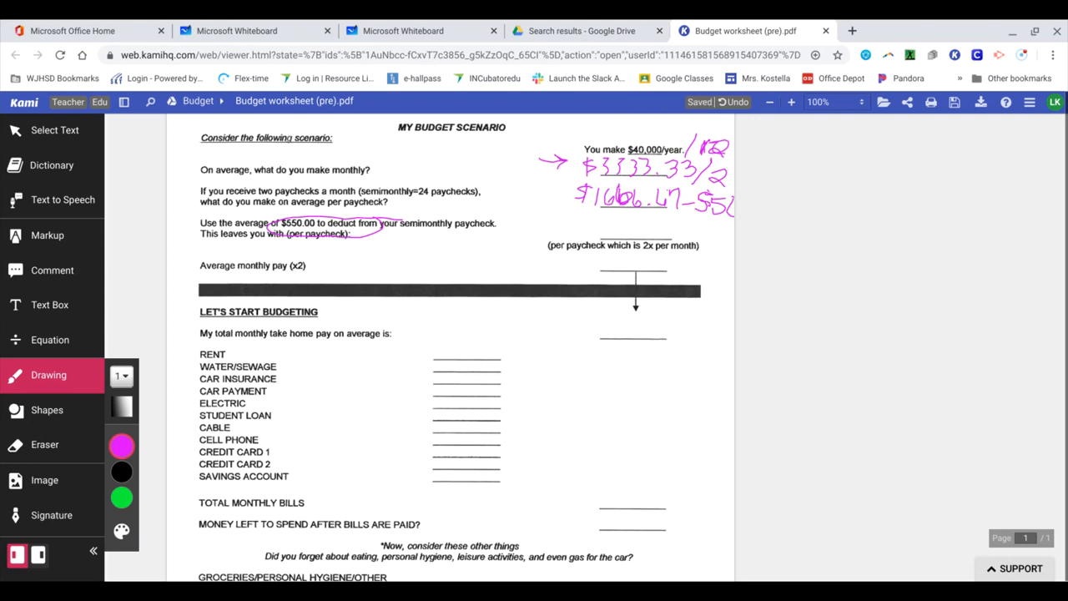
{"action": "left_click_drag", "start_coordinate": [592, 224], "coordinate": [601, 238]}
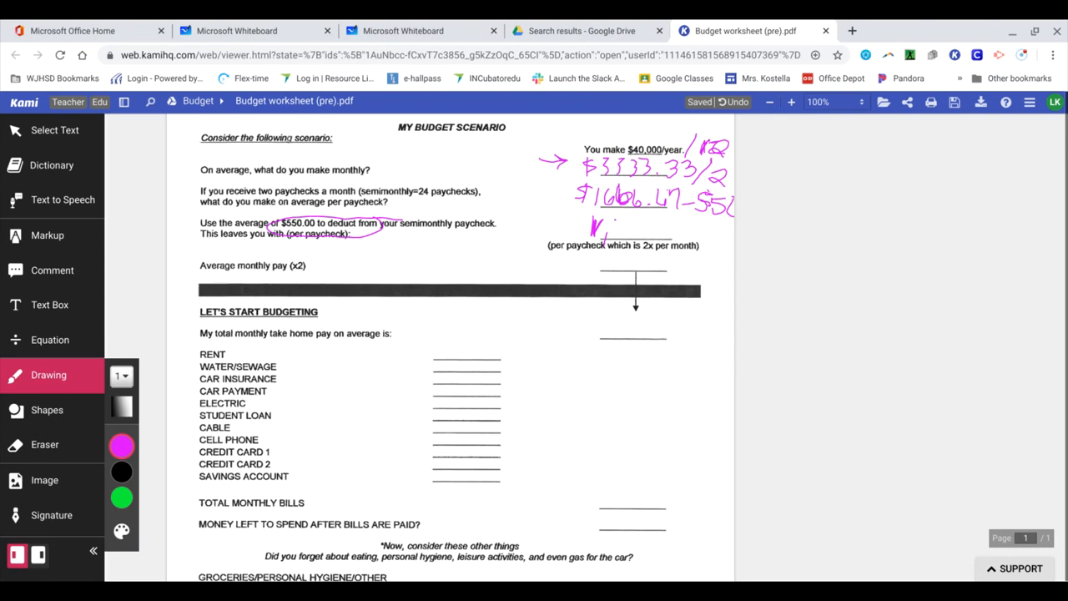
{"action": "left_click_drag", "start_coordinate": [592, 234], "coordinate": [659, 229]}
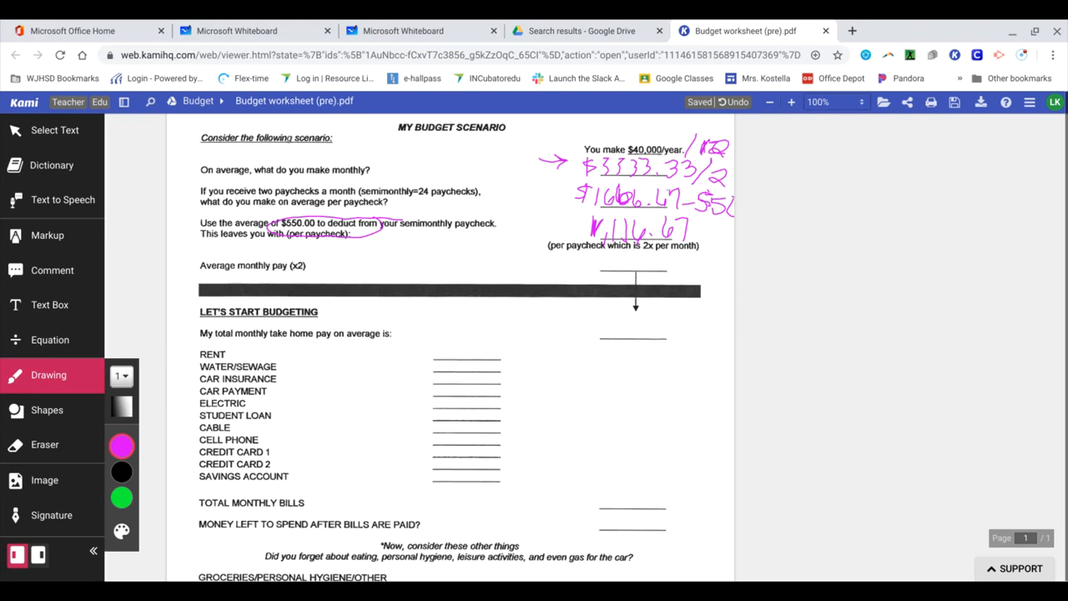
Step: Multiply $1,116.67 by 2 to get 2,233.33 and box the monthly pay figures
{"action": "left_click_drag", "start_coordinate": [692, 230], "coordinate": [726, 233]}
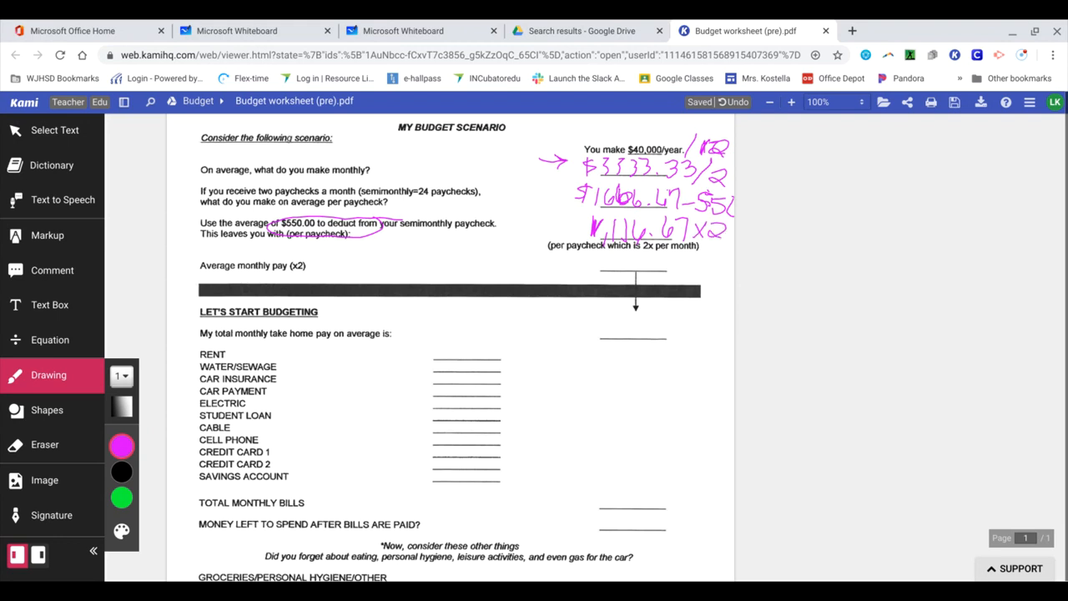
{"action": "left_click_drag", "start_coordinate": [559, 267], "coordinate": [618, 259]}
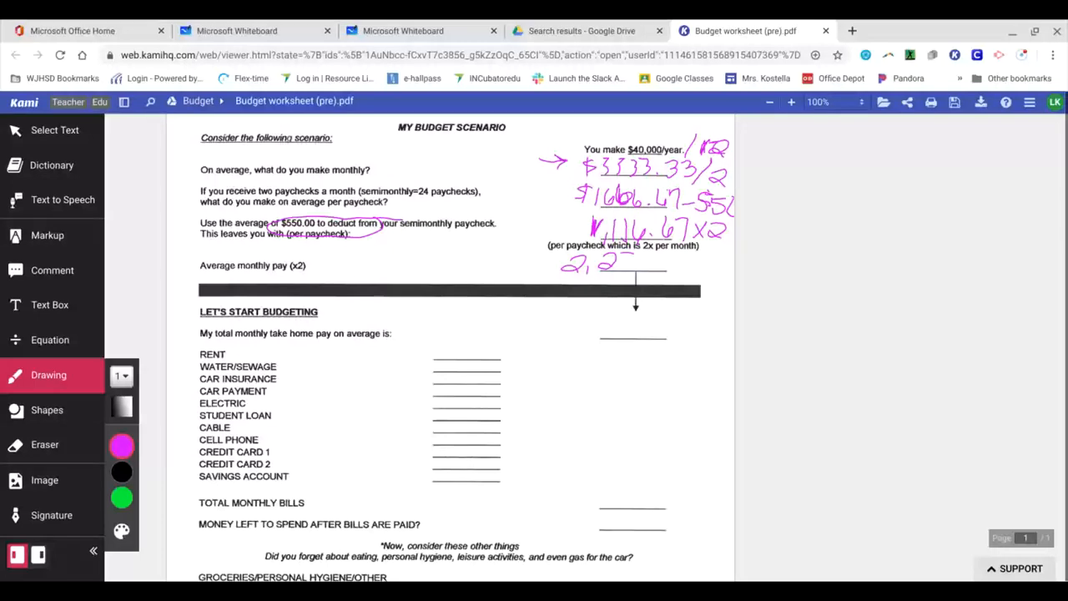
{"action": "left_click_drag", "start_coordinate": [621, 263], "coordinate": [692, 263]}
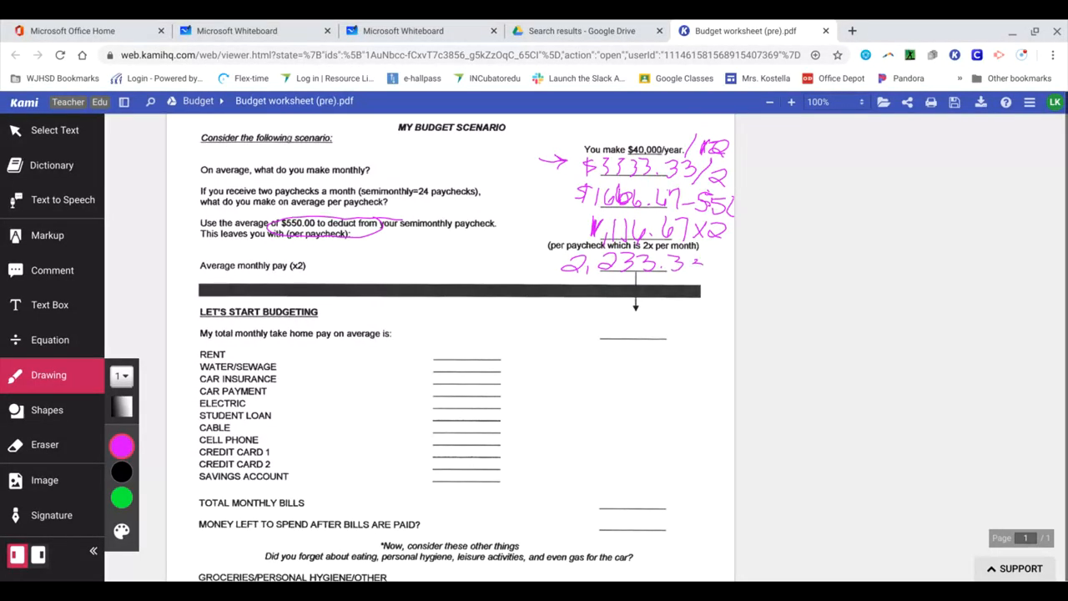
{"action": "left_click_drag", "start_coordinate": [527, 244], "coordinate": [709, 267]}
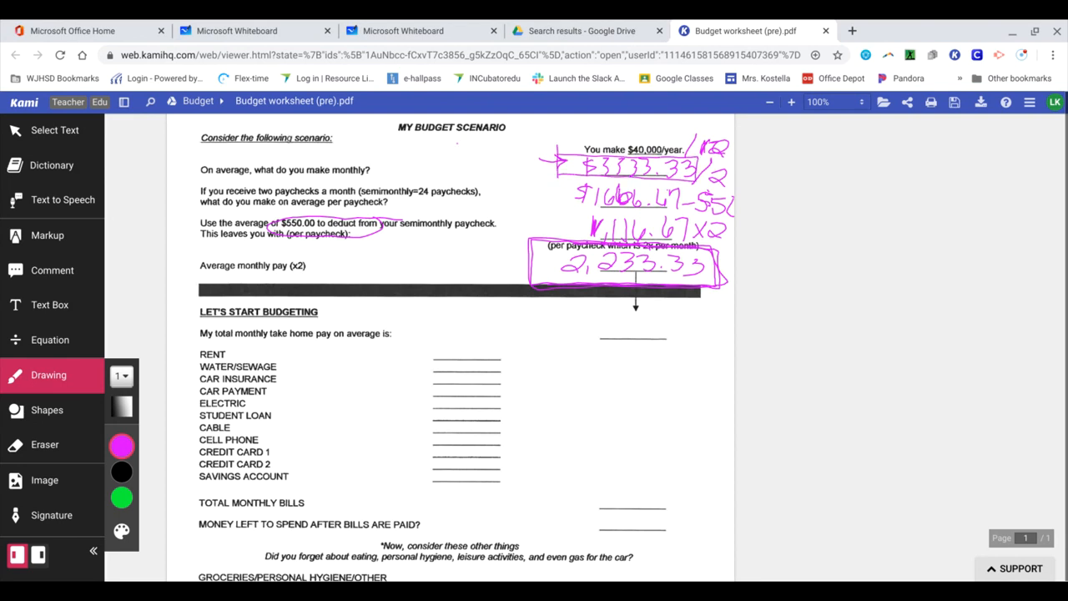
{"action": "left_click_drag", "start_coordinate": [438, 163], "coordinate": [526, 154]}
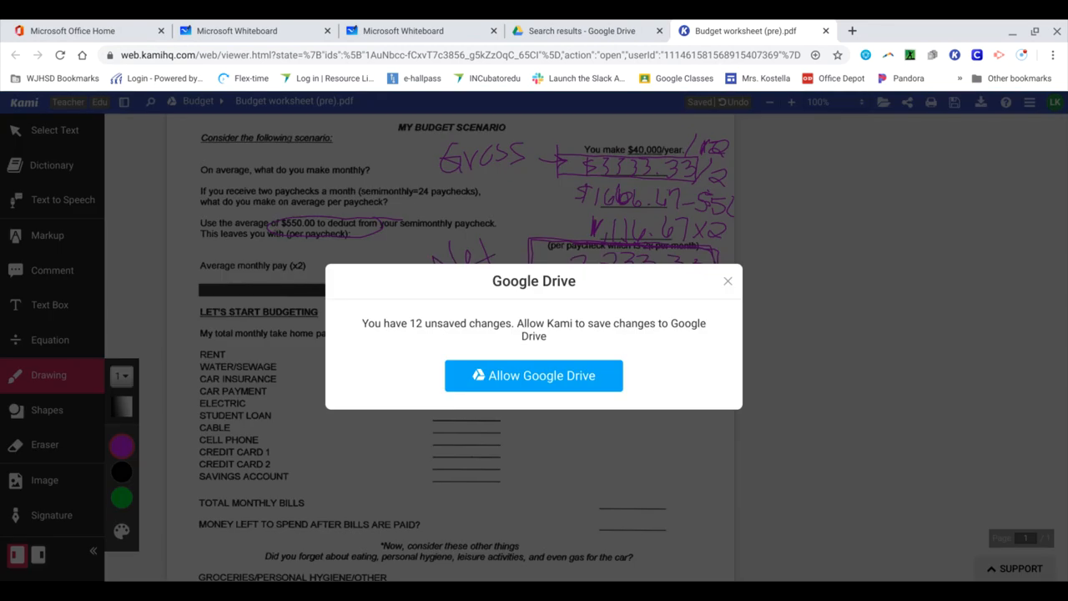
Step: Dismiss the Google Drive save prompt
{"action": "left_click", "coordinate": [534, 375]}
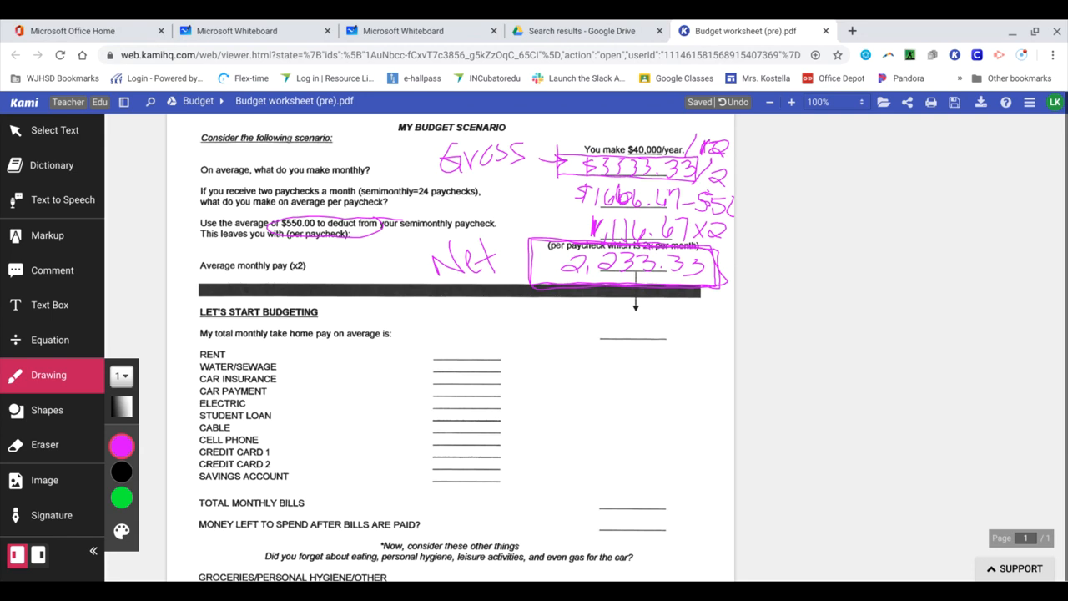
Step: Write $2,233.33 as monthly take-home pay and box the expense categories
{"action": "scroll", "scroll_direction": "down", "scroll_amount": 3}
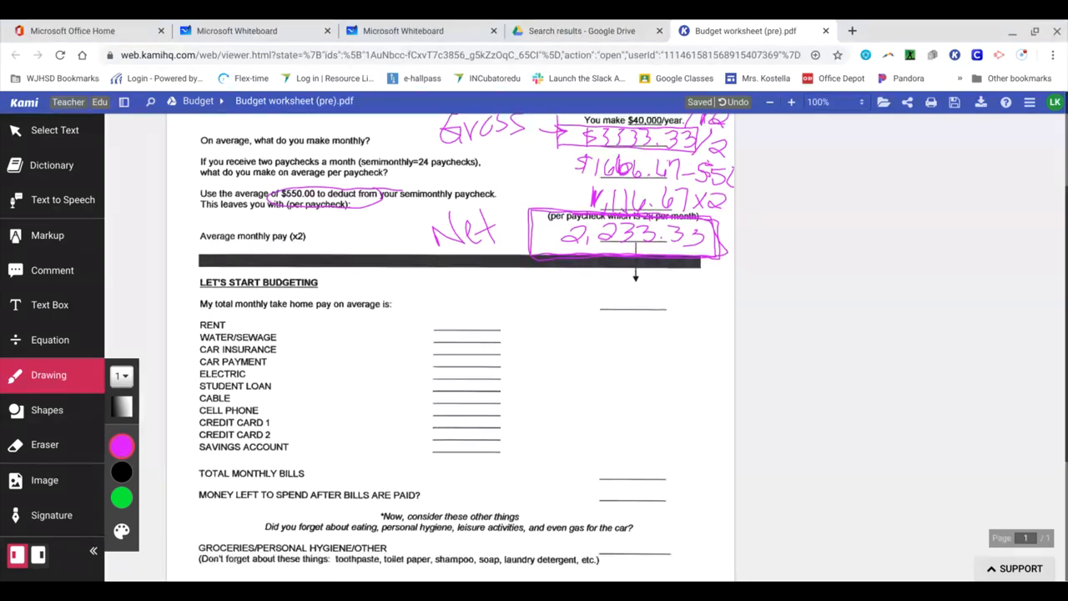
{"action": "scroll", "scroll_direction": "down", "scroll_amount": 3}
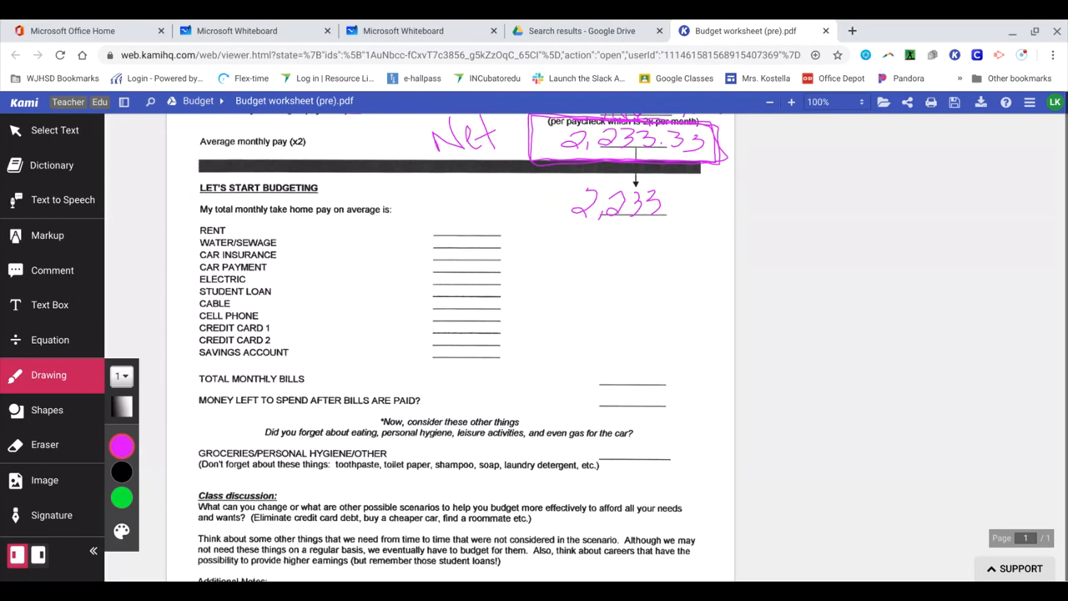
{"action": "left_click_drag", "start_coordinate": [663, 205], "coordinate": [716, 200]}
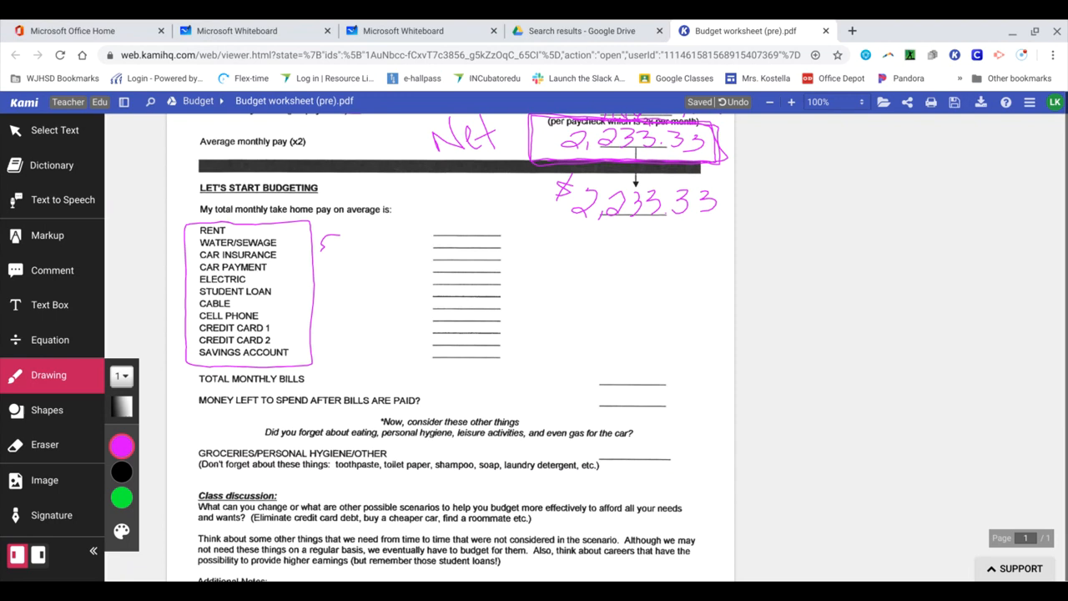
{"action": "left_click_drag", "start_coordinate": [321, 250], "coordinate": [351, 242]}
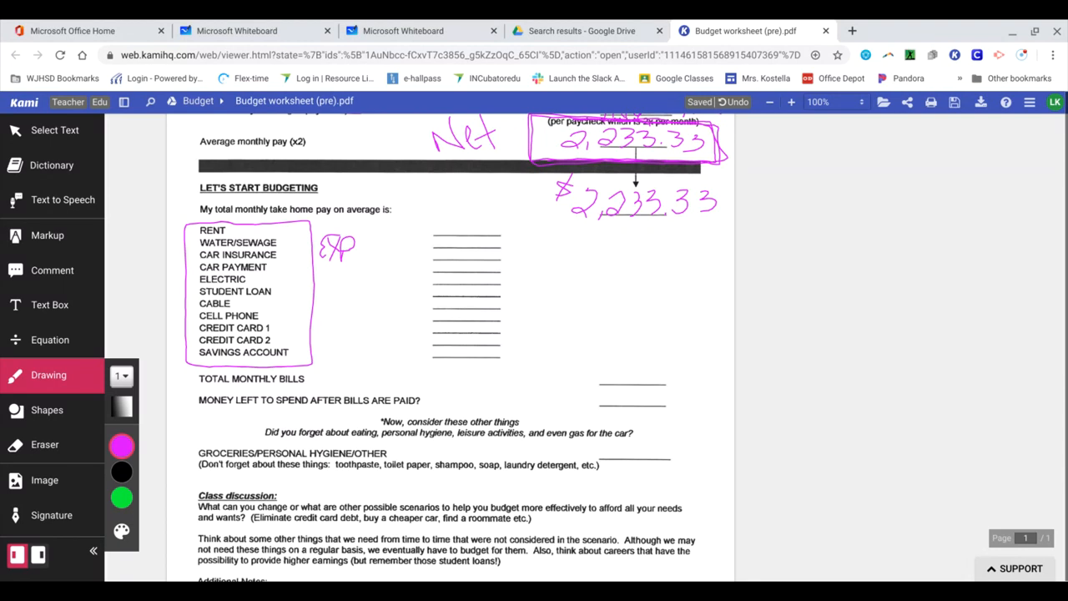
Step: Label the expenses and write bill amounts 60, 350, 50, 300, 80, 75, 25, 100
{"action": "left_click_drag", "start_coordinate": [510, 225], "coordinate": [544, 232]}
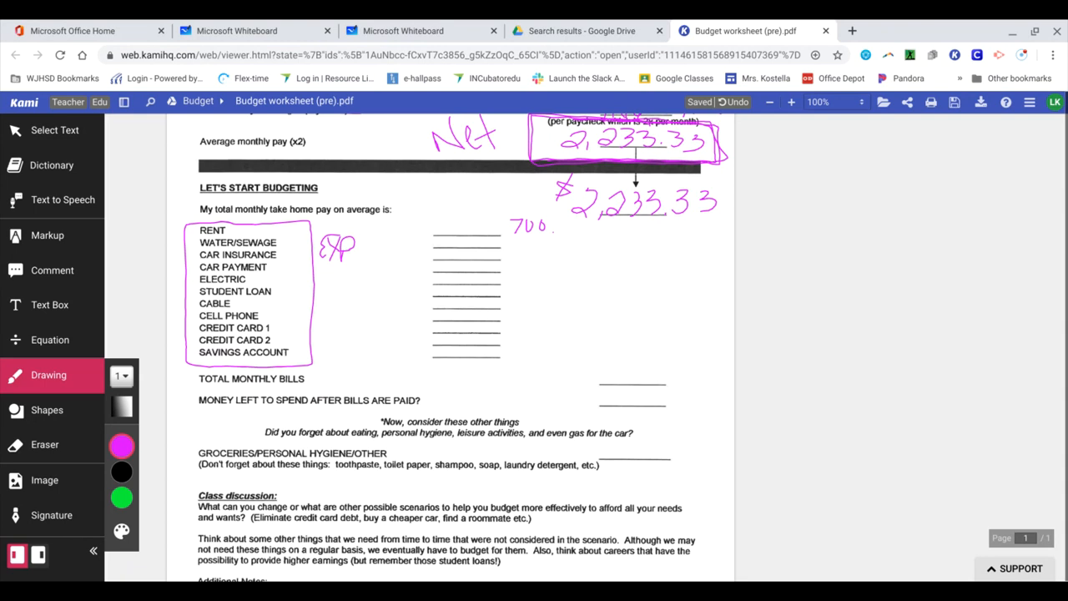
{"action": "left_click_drag", "start_coordinate": [517, 234], "coordinate": [526, 250]}
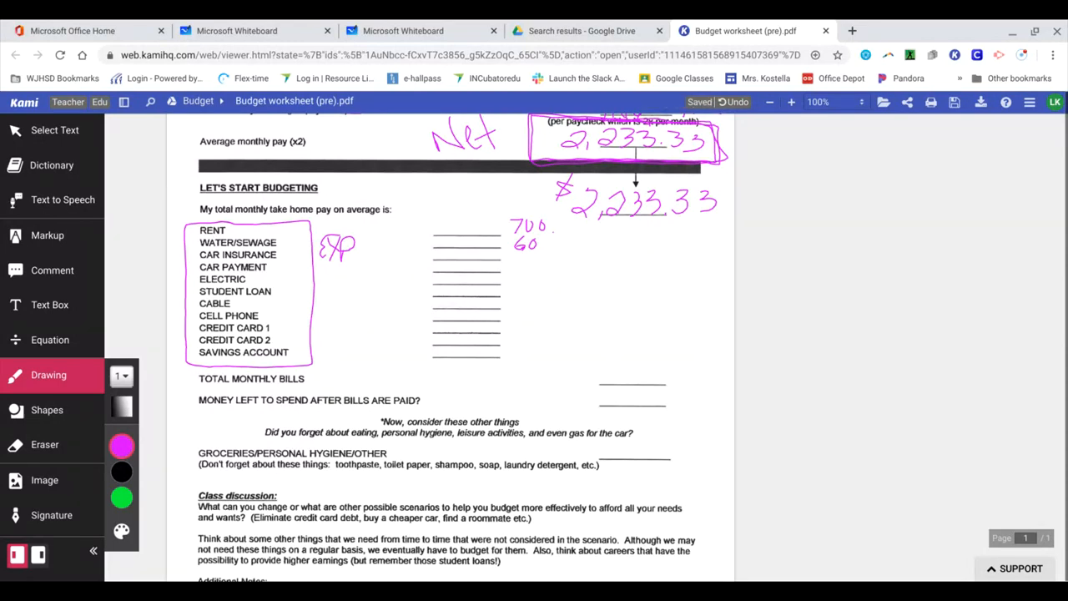
{"action": "left_click_drag", "start_coordinate": [513, 260], "coordinate": [543, 263]}
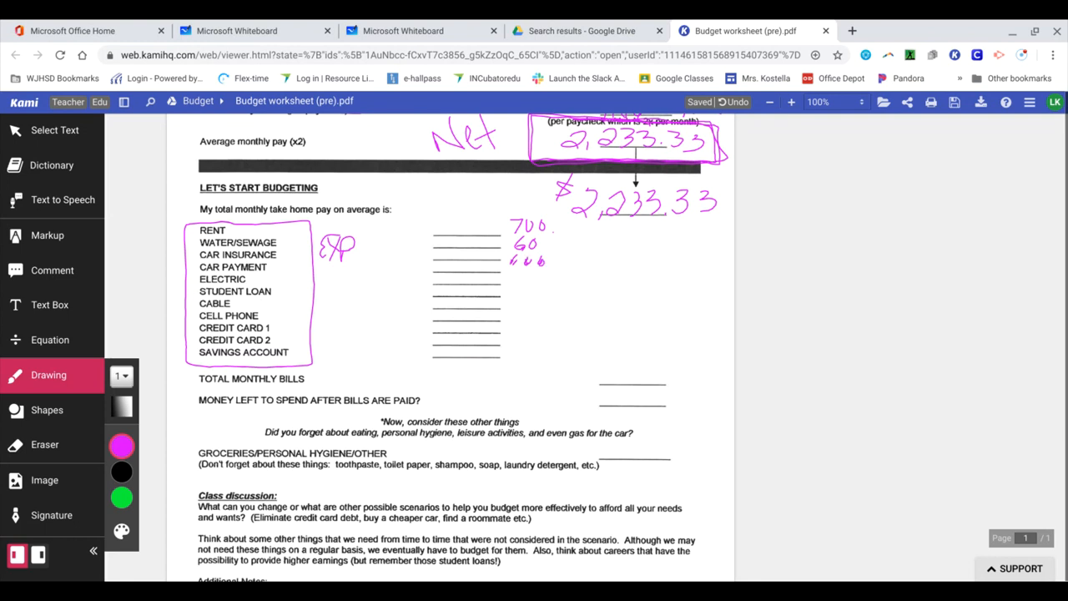
{"action": "mouse_move", "coordinate": [723, 283]}
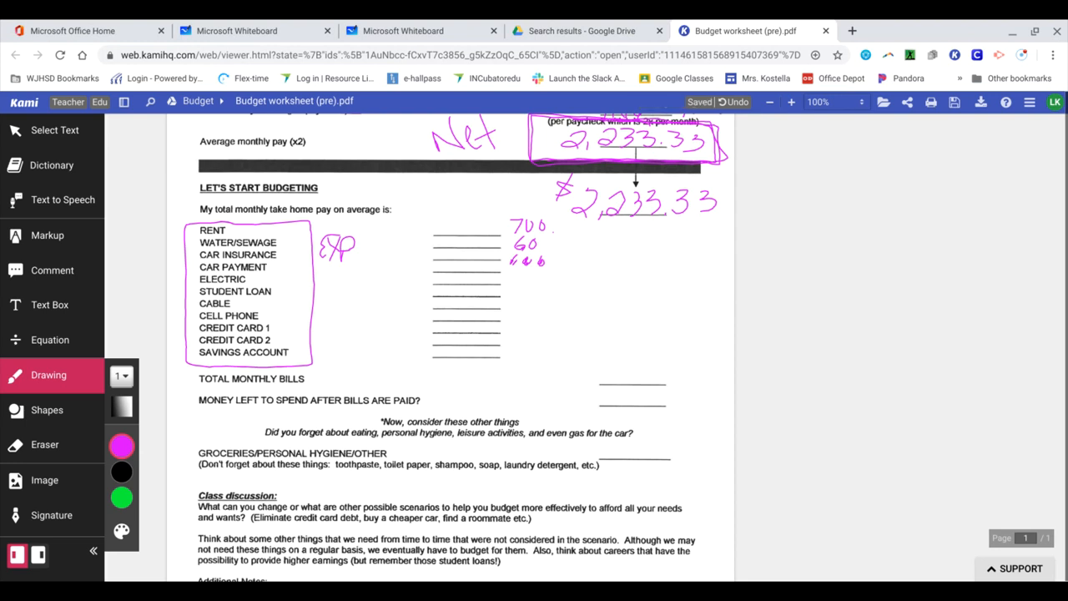
{"action": "left_click_drag", "start_coordinate": [513, 279], "coordinate": [539, 284]}
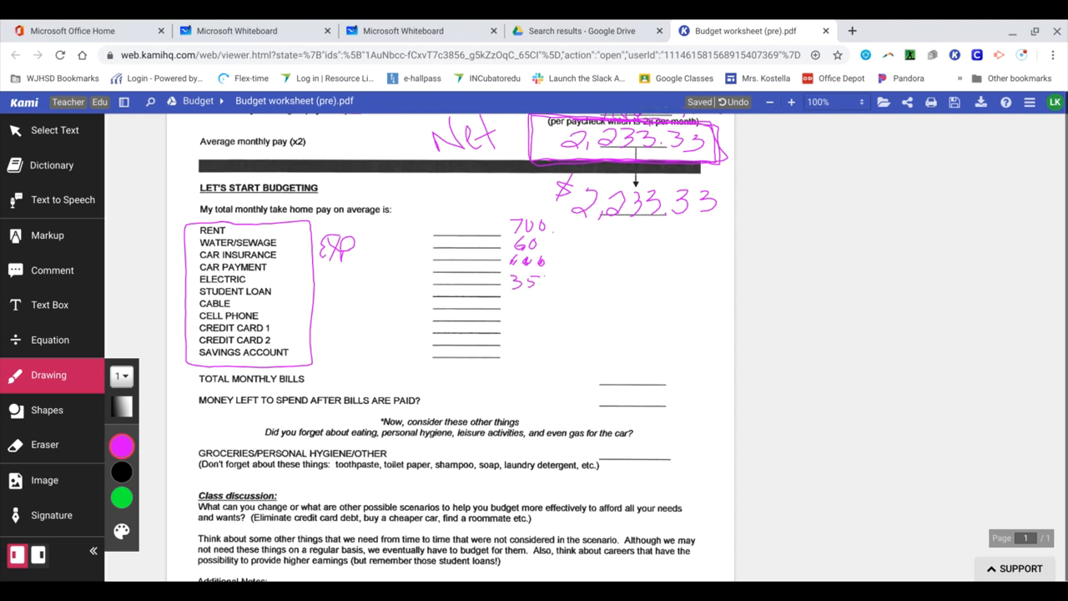
{"action": "left_click_drag", "start_coordinate": [534, 281], "coordinate": [547, 281]}
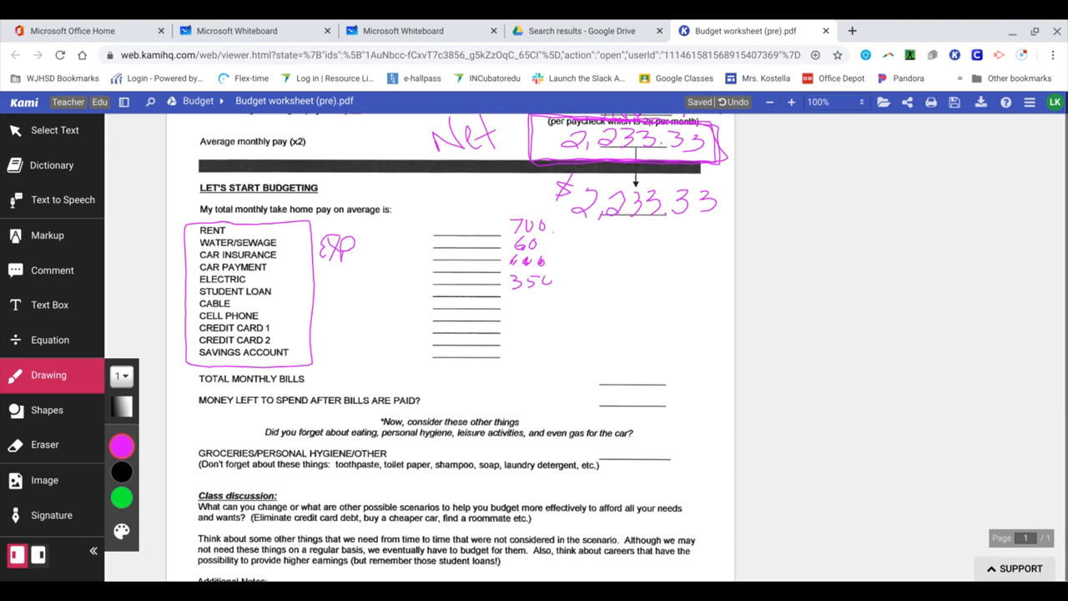
{"action": "left_click_drag", "start_coordinate": [524, 296], "coordinate": [527, 311]}
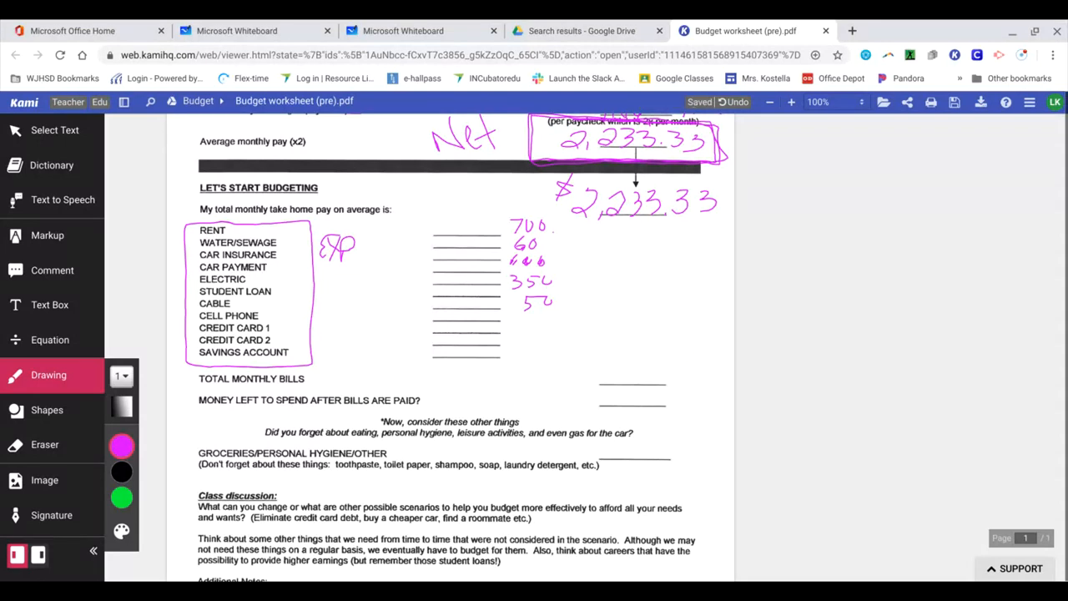
{"action": "left_click_drag", "start_coordinate": [510, 321], "coordinate": [521, 313]}
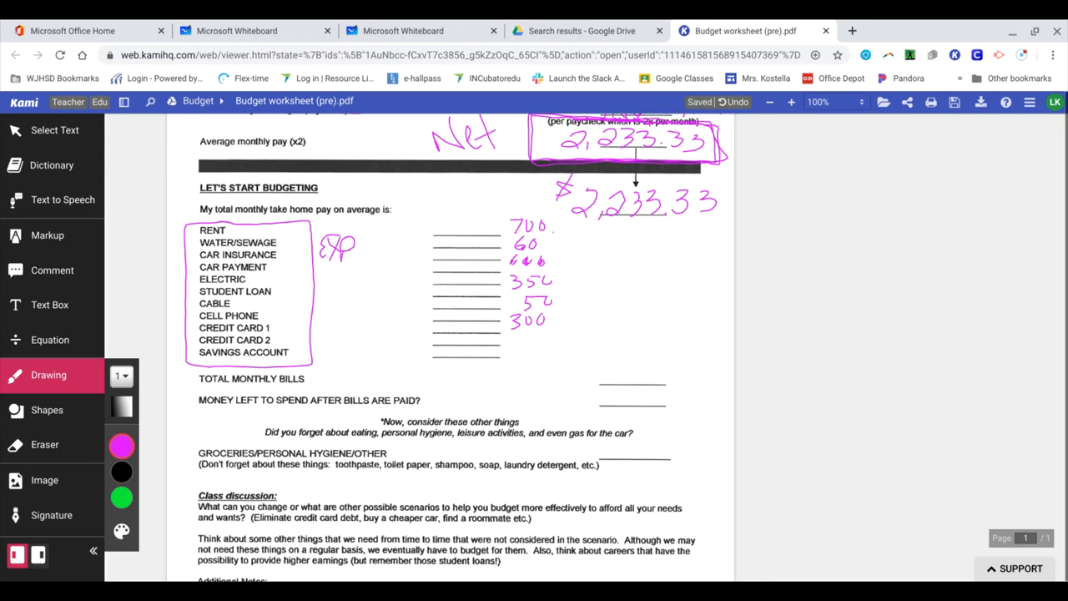
{"action": "left_click_drag", "start_coordinate": [522, 340], "coordinate": [542, 337]}
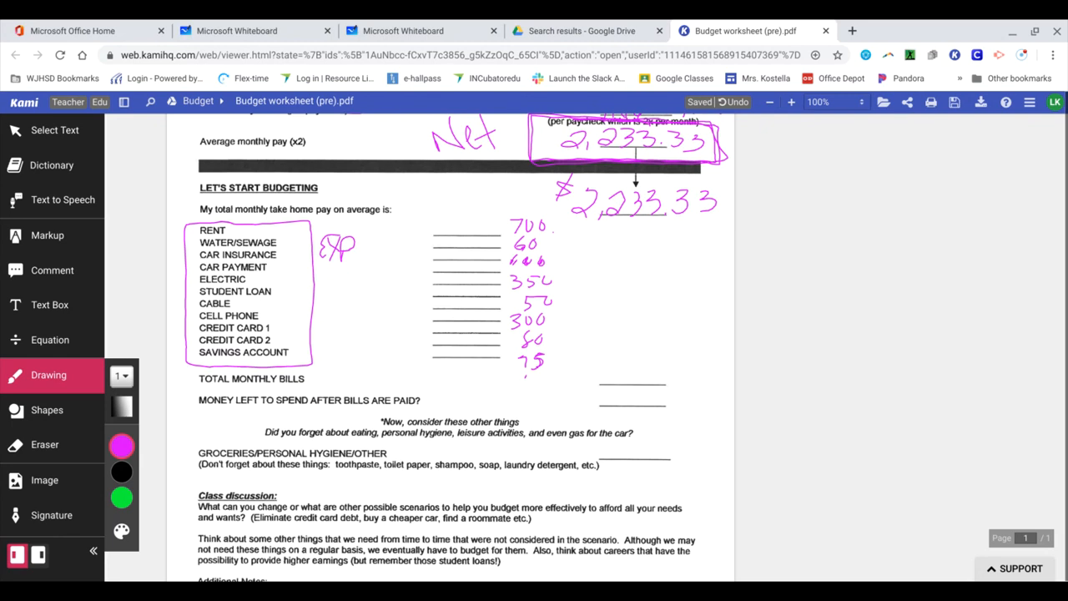
{"action": "left_click_drag", "start_coordinate": [517, 376], "coordinate": [550, 388]}
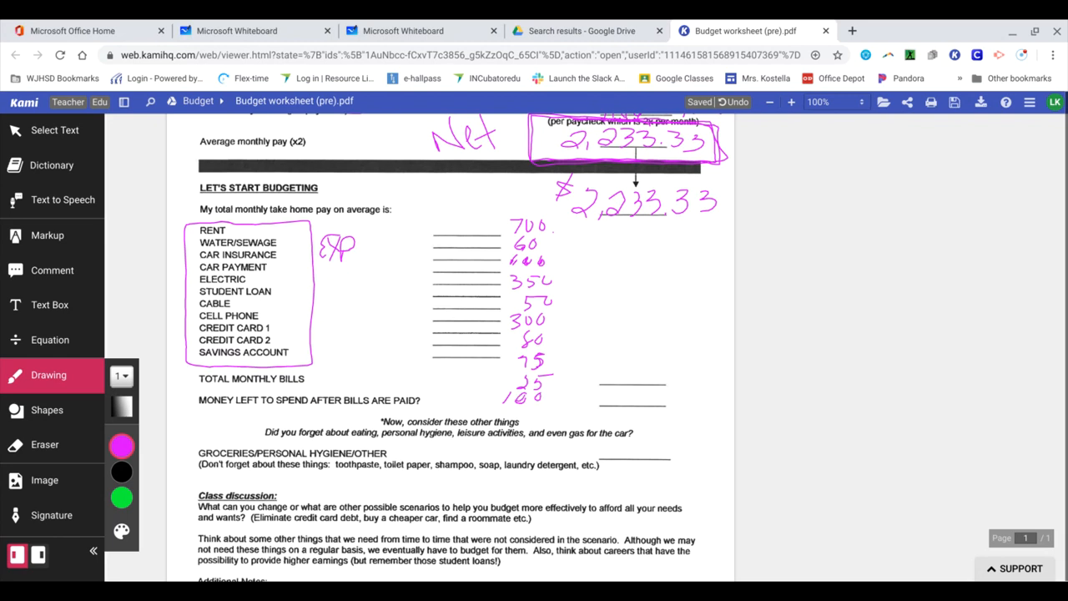
Step: Bracket the bill amounts, total them as $1,840, and enter 1840 as total bills
{"action": "left_click_drag", "start_coordinate": [572, 250], "coordinate": [576, 325]}
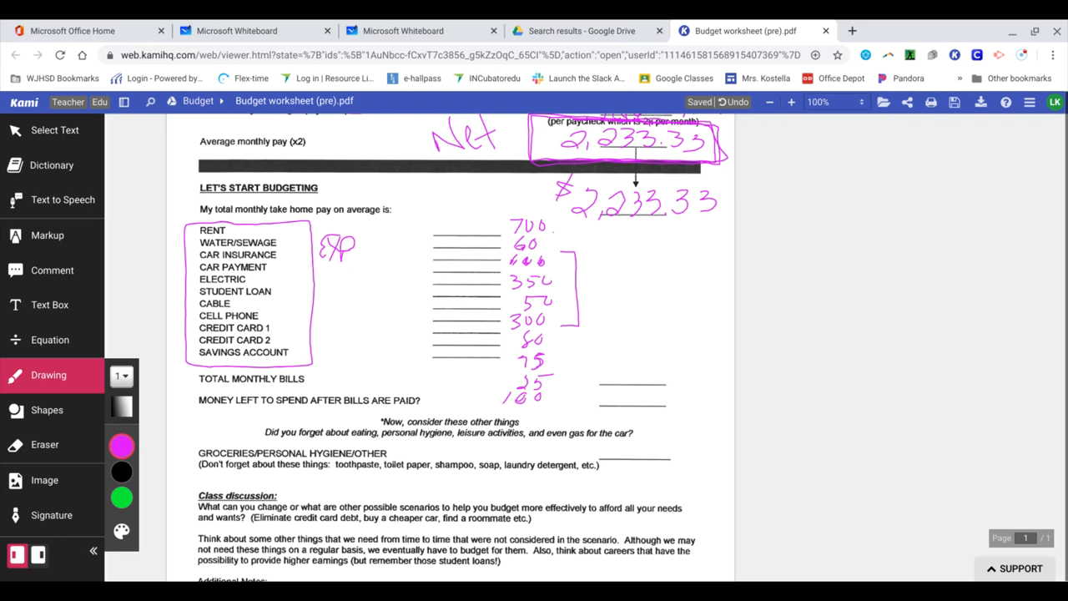
{"action": "left_click_drag", "start_coordinate": [597, 267], "coordinate": [617, 305]}
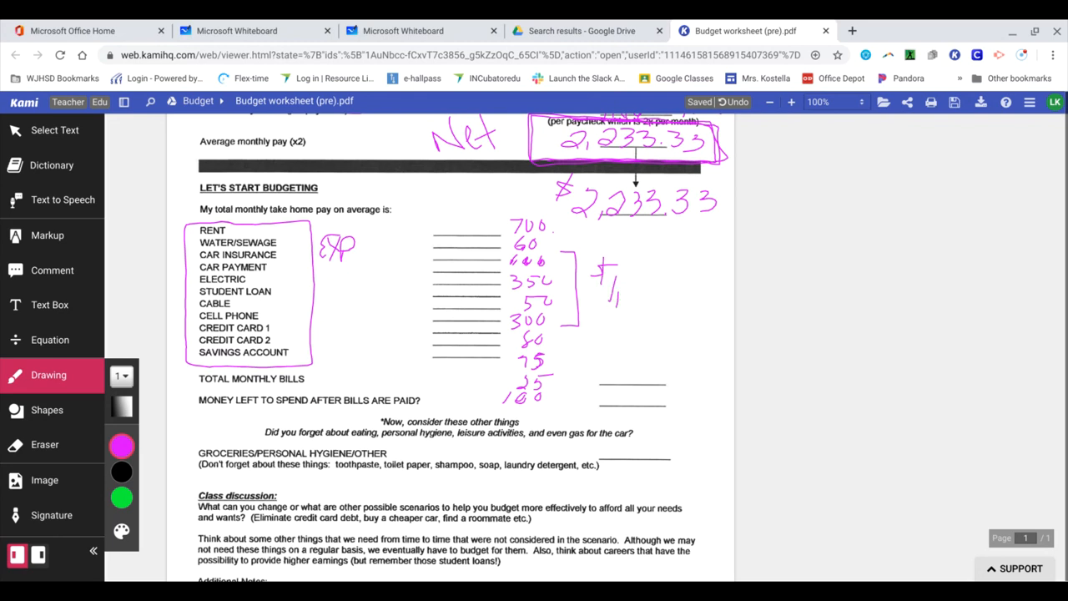
{"action": "left_click_drag", "start_coordinate": [622, 288], "coordinate": [659, 296]}
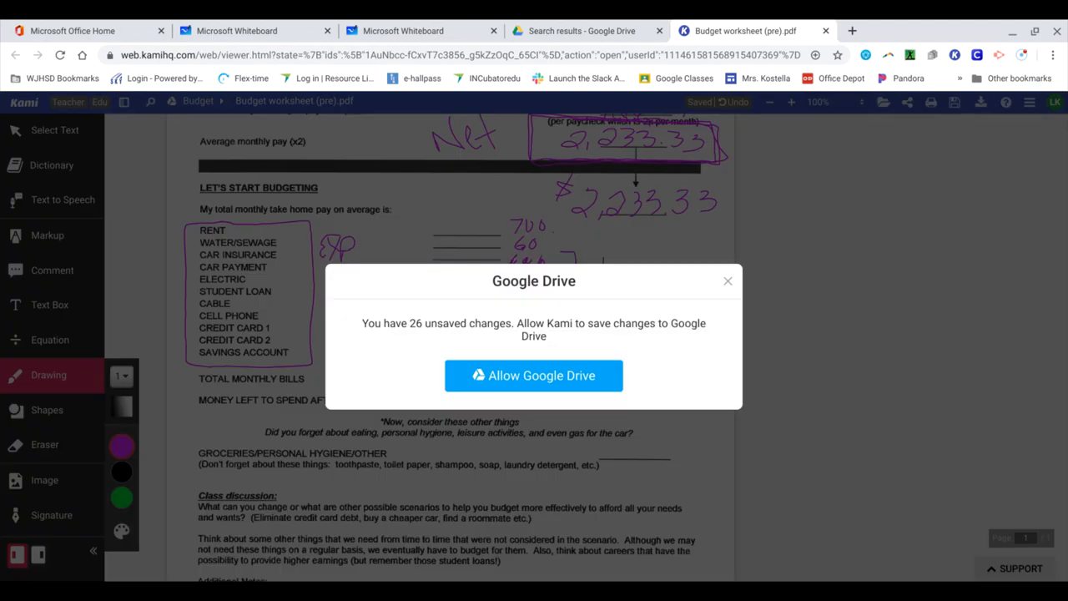
{"action": "left_click", "coordinate": [533, 376]}
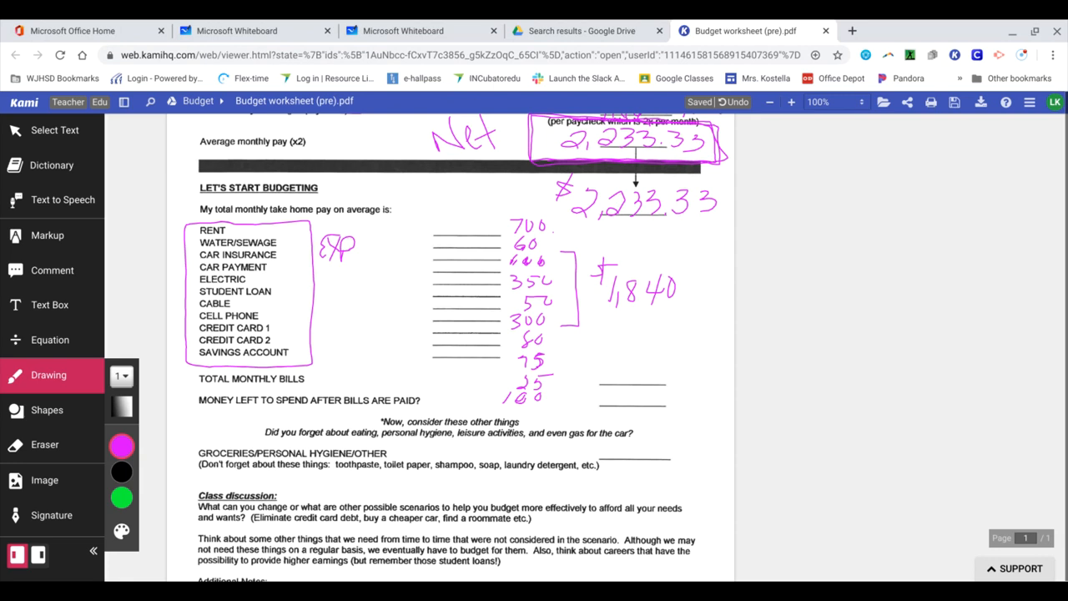
{"action": "left_click_drag", "start_coordinate": [600, 367], "coordinate": [647, 372]}
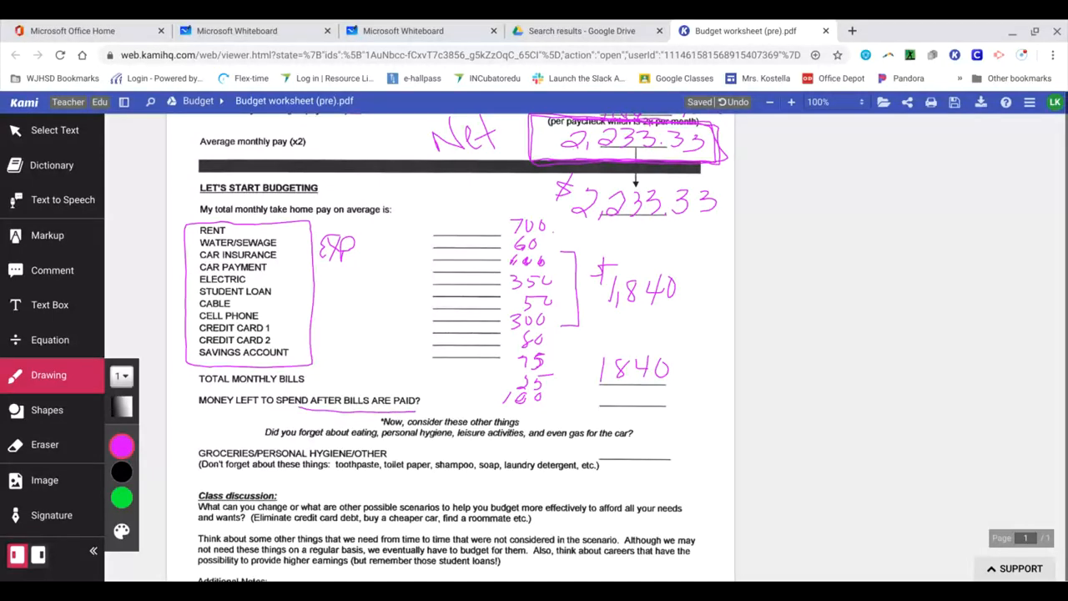
Step: Add a dollar sign to $1840, box $2,233.33, and circle 'monthly'
{"action": "left_click_drag", "start_coordinate": [584, 367], "coordinate": [601, 367]}
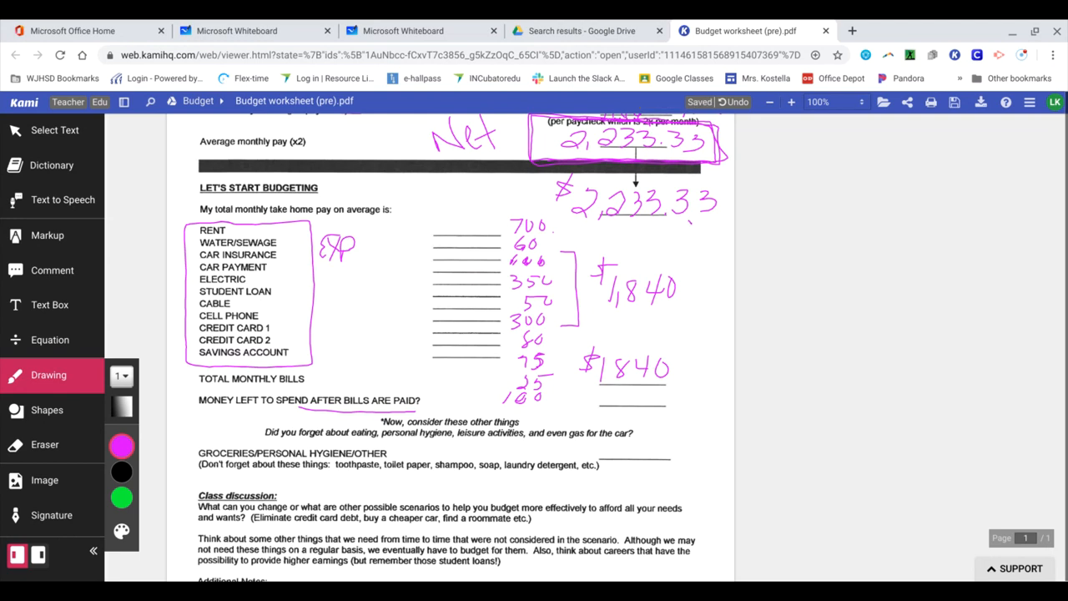
{"action": "left_click_drag", "start_coordinate": [555, 180], "coordinate": [726, 234]}
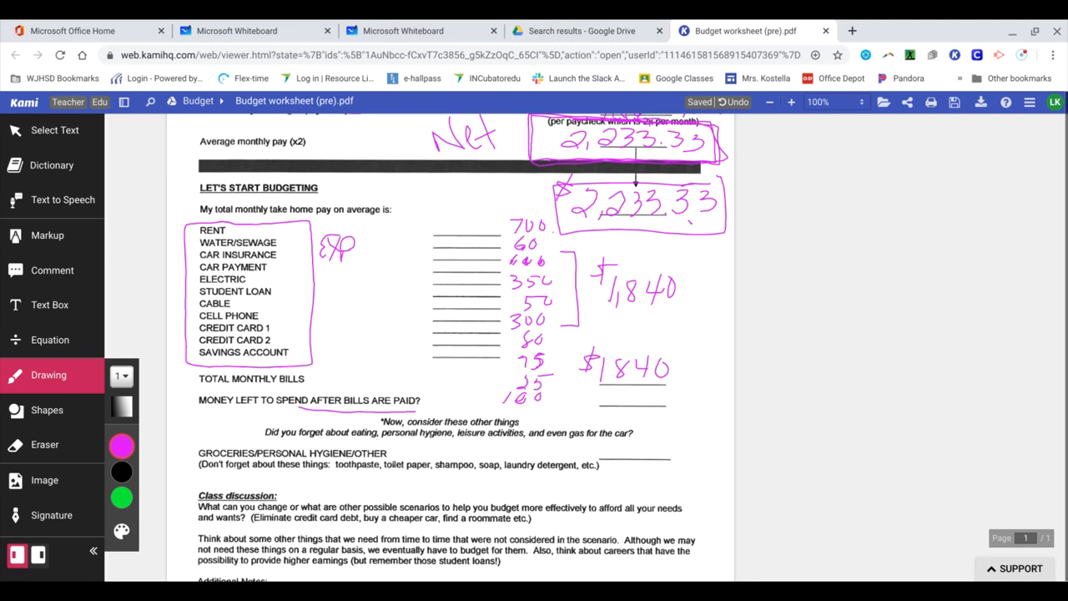
{"action": "left_click_drag", "start_coordinate": [701, 310], "coordinate": [719, 308]}
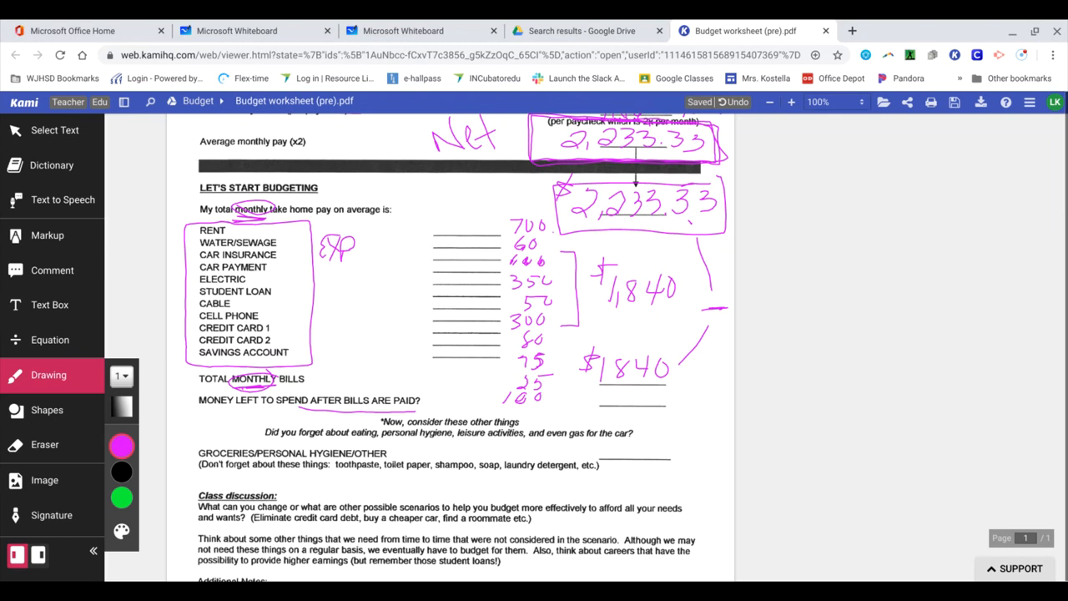
Step: Write $393.33 as money left after bills and draw a star by the note
{"action": "left_click_drag", "start_coordinate": [592, 404], "coordinate": [630, 405]}
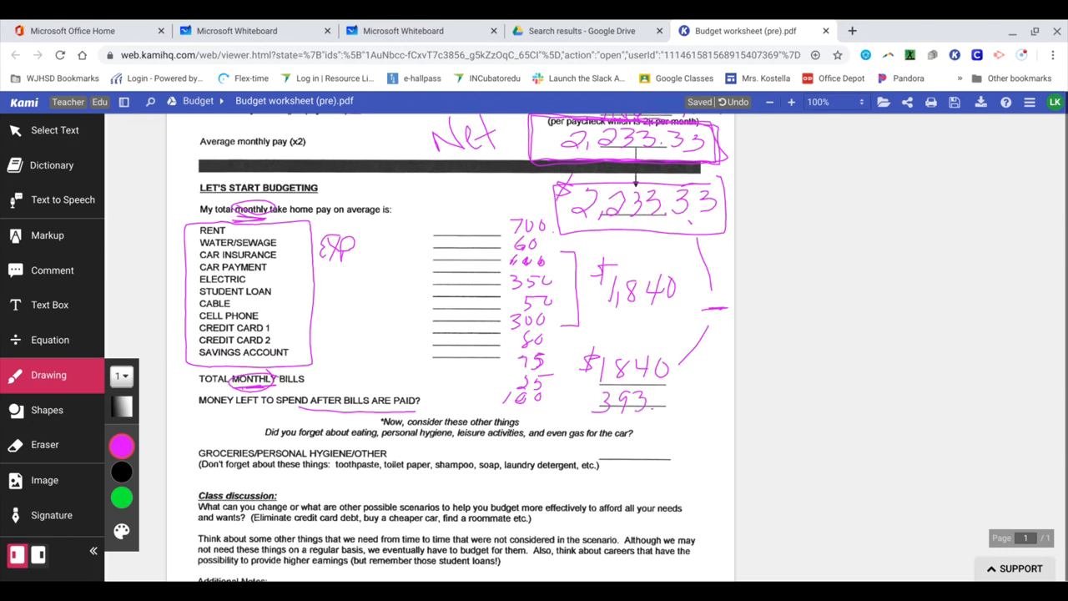
{"action": "left_click_drag", "start_coordinate": [643, 405], "coordinate": [696, 400]}
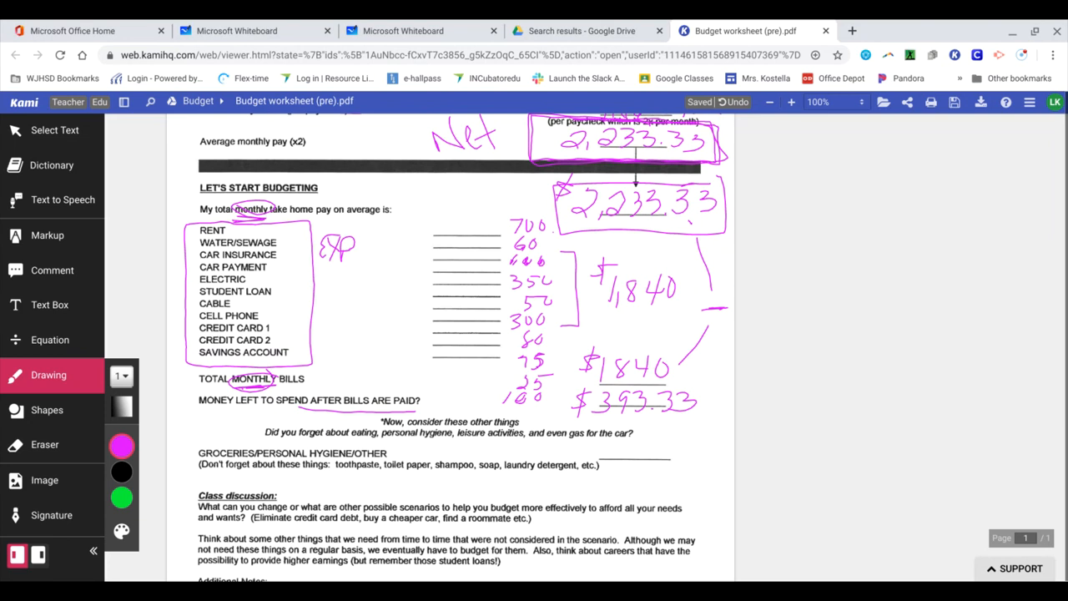
{"action": "left_click_drag", "start_coordinate": [225, 430], "coordinate": [251, 427]}
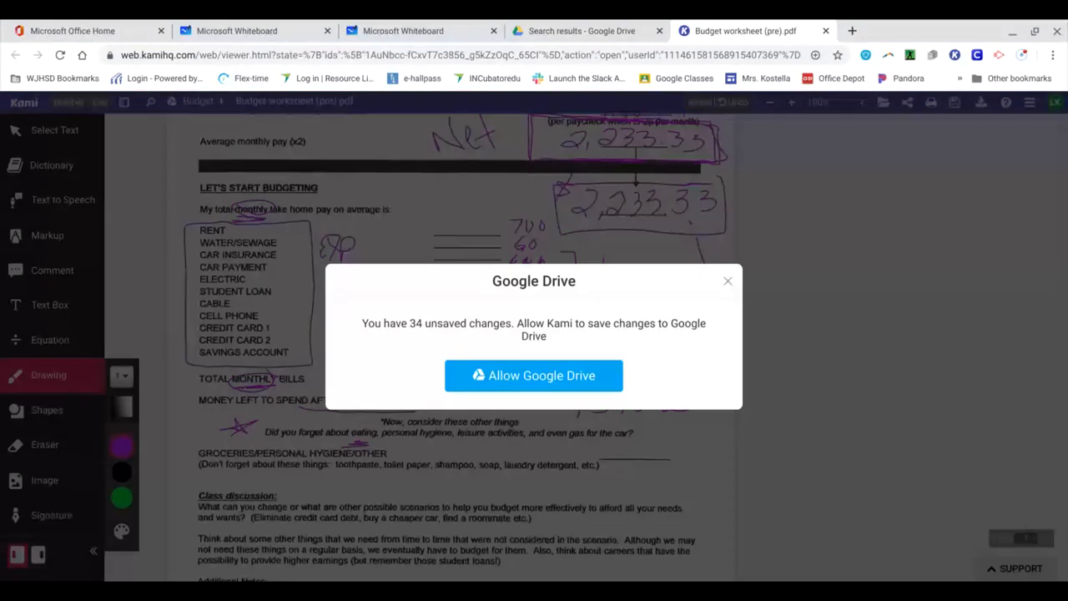
Step: Dismiss the save prompt and mark other things and leisure activities
{"action": "left_click", "coordinate": [533, 375]}
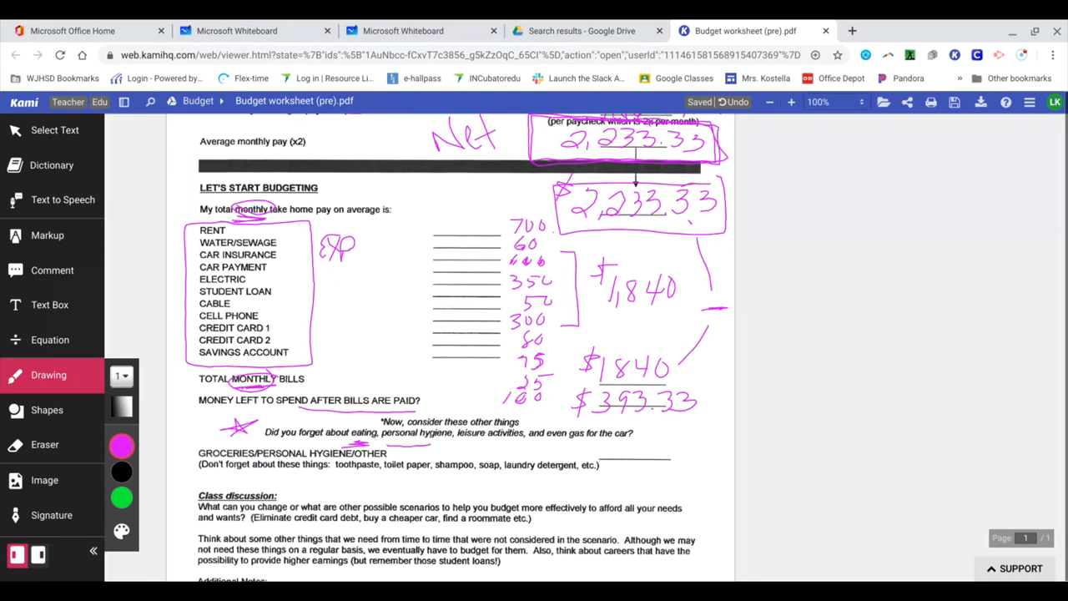
{"action": "left_click_drag", "start_coordinate": [463, 447], "coordinate": [500, 444]}
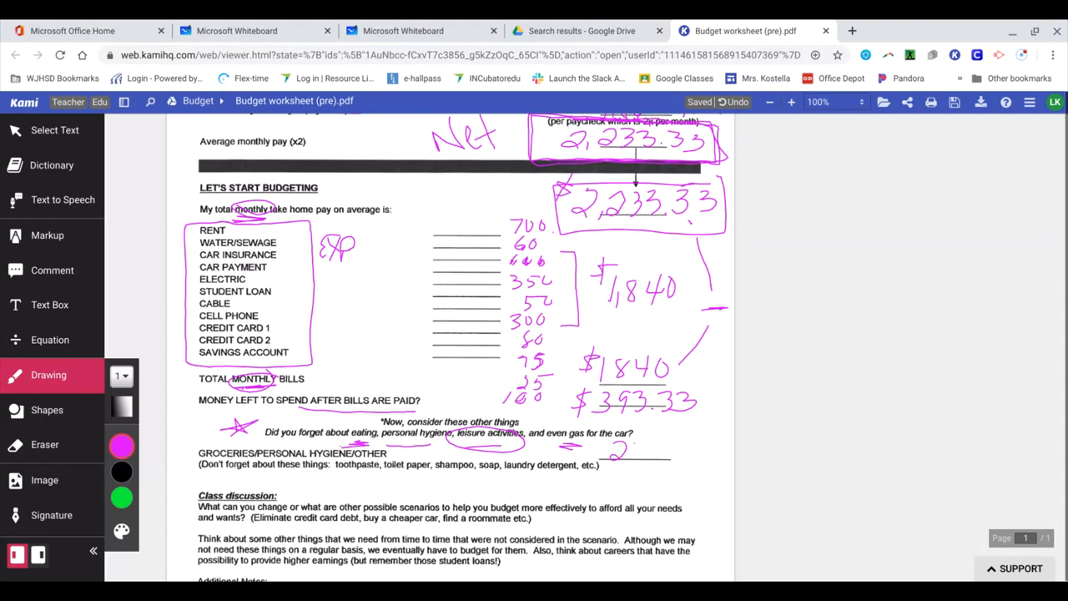
Step: Write 250.00 for groceries and hygiene, dismiss the prompt, and circle 143.33
{"action": "left_click_drag", "start_coordinate": [614, 455], "coordinate": [680, 446]}
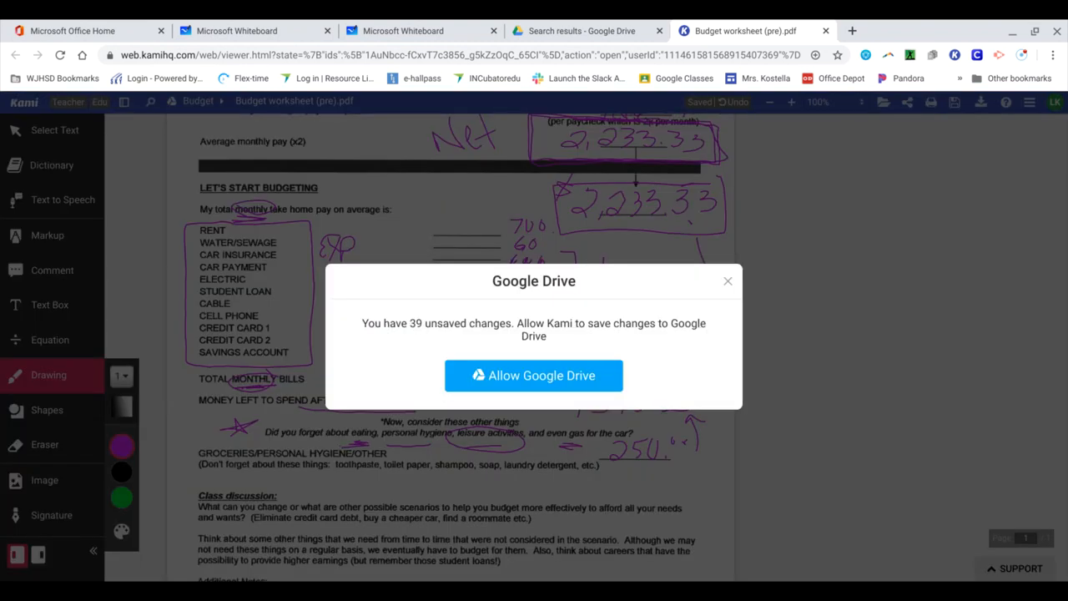
{"action": "left_click", "coordinate": [533, 374]}
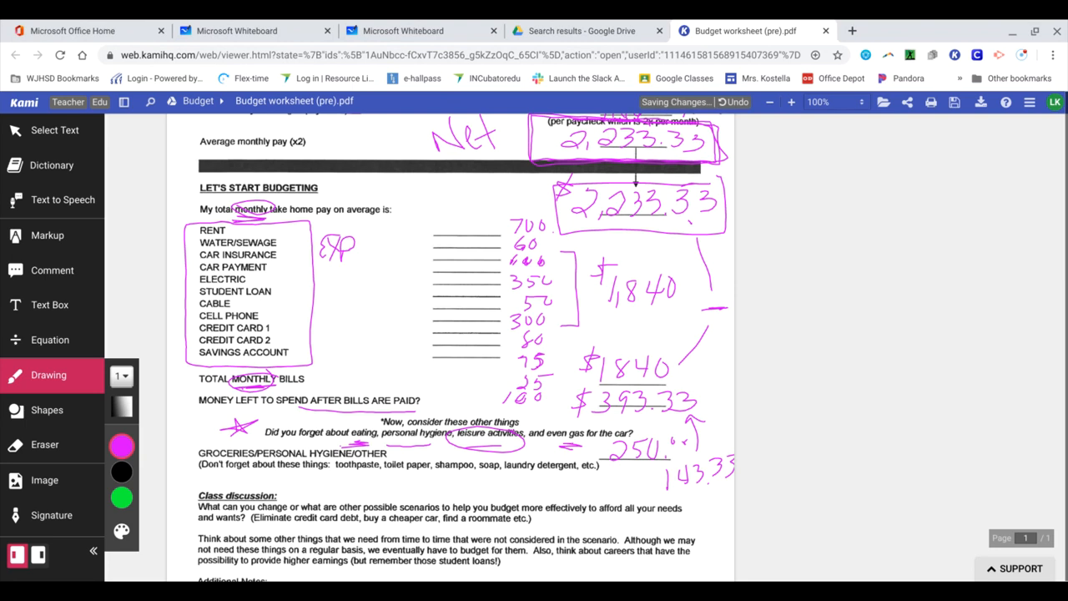
{"action": "left_click_drag", "start_coordinate": [651, 463], "coordinate": [735, 484]}
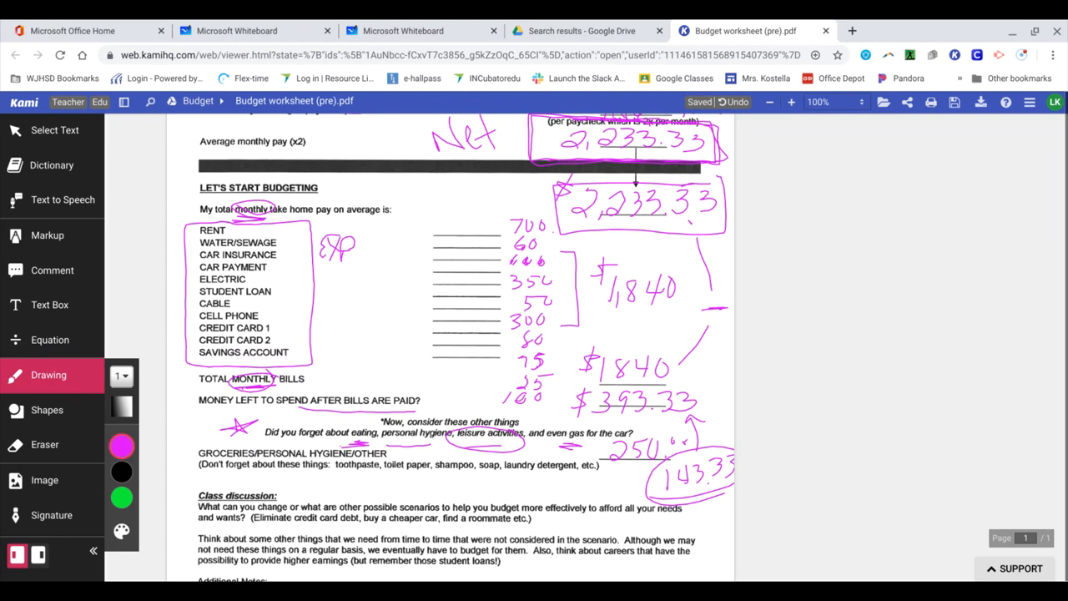
{"action": "left_click_drag", "start_coordinate": [576, 451], "coordinate": [642, 488]}
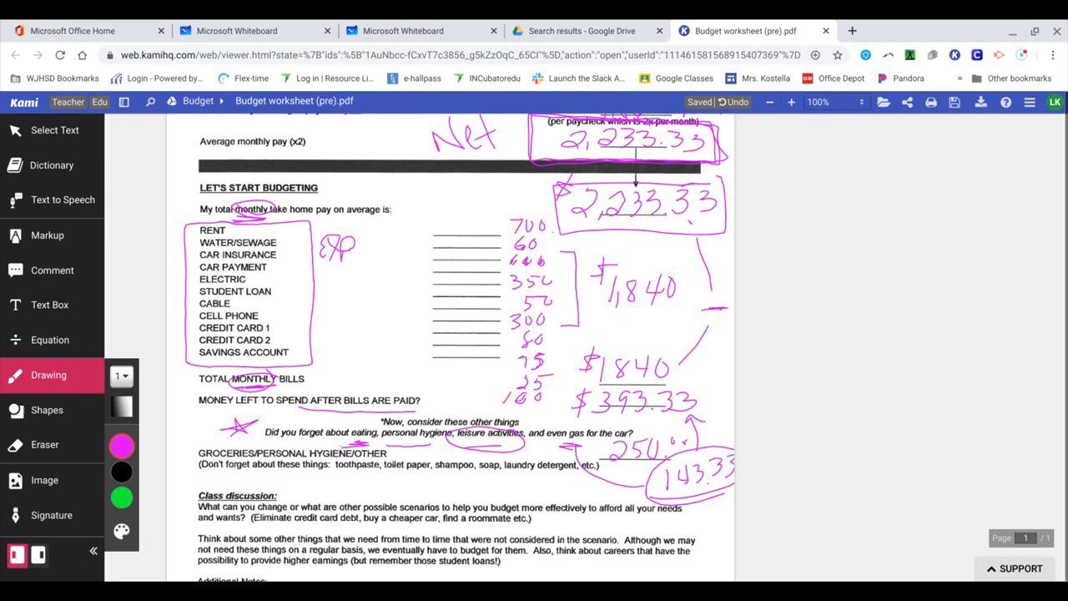
{"action": "left_click_drag", "start_coordinate": [319, 391], "coordinate": [332, 546]}
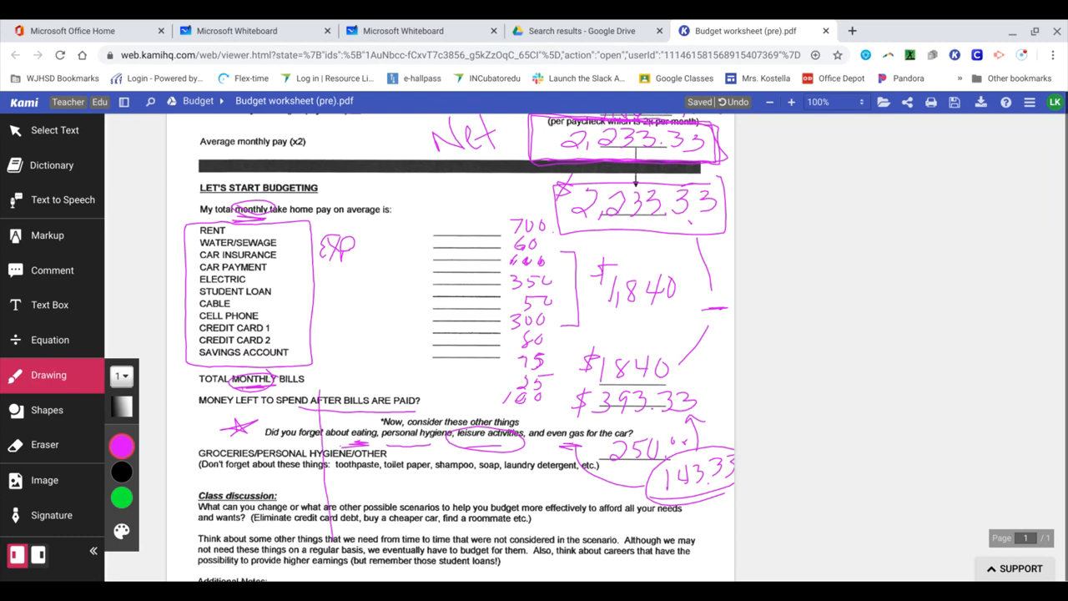
Step: Circle 'a roommate etc.' in Class discussion and start a mark below Additional Notes
{"action": "scroll", "scroll_direction": "down", "scroll_amount": 3}
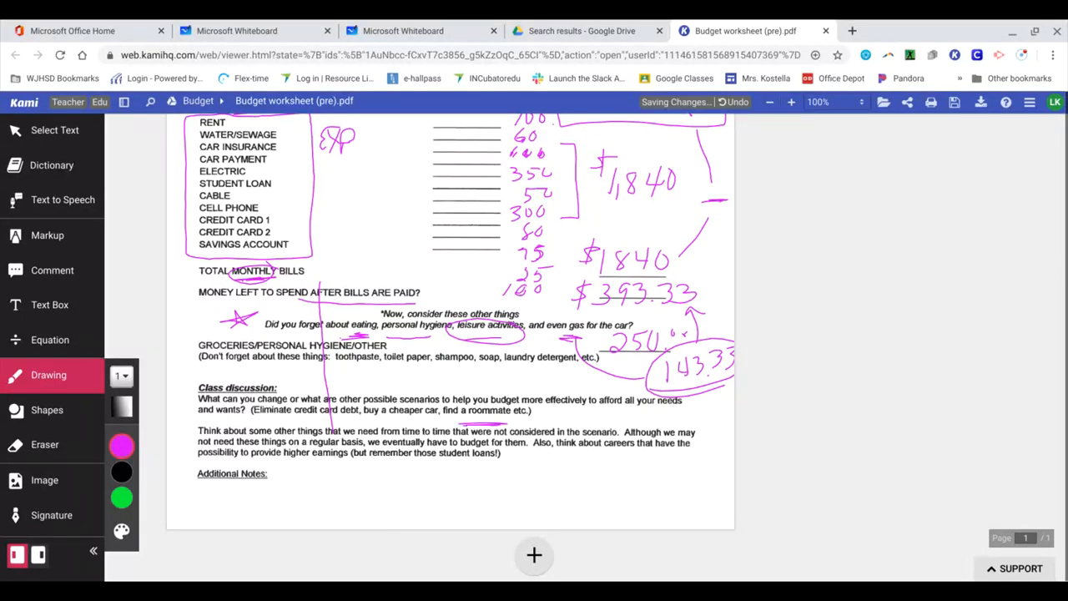
{"action": "left_click_drag", "start_coordinate": [459, 417], "coordinate": [526, 408]}
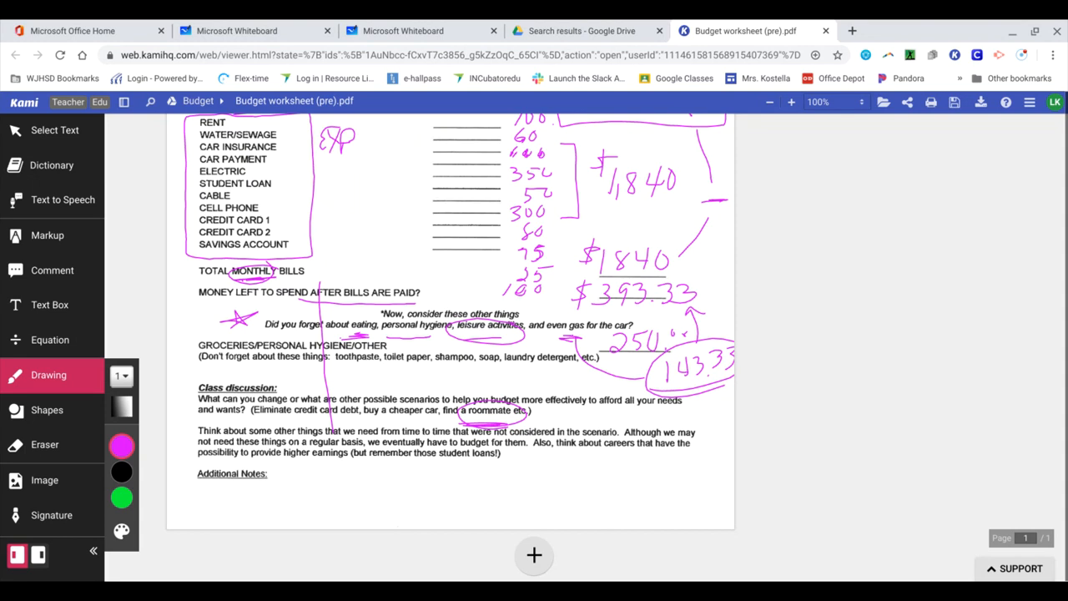
{"action": "left_click_drag", "start_coordinate": [324, 476], "coordinate": [324, 505]}
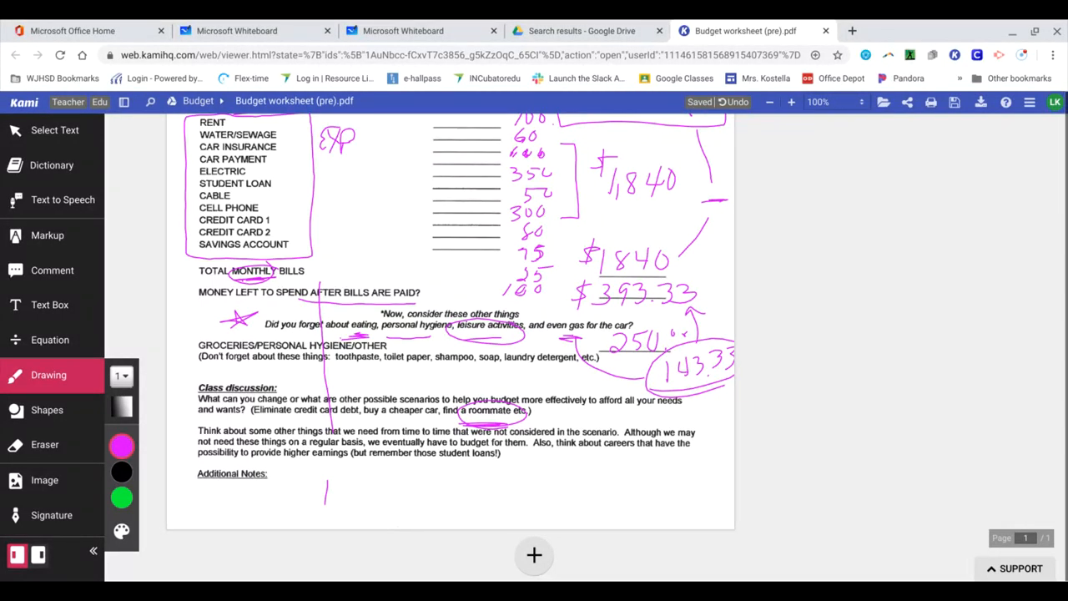
Step: Erase the stray stroke and write 50/30/20 under Additional Notes
{"action": "left_click", "coordinate": [45, 444]}
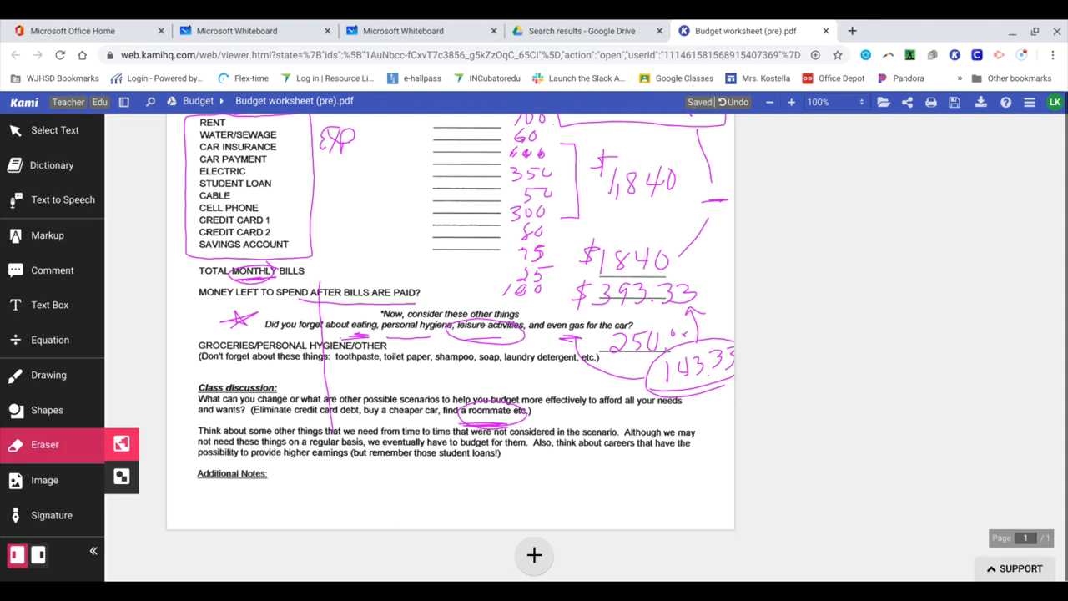
{"action": "left_click", "coordinate": [48, 375]}
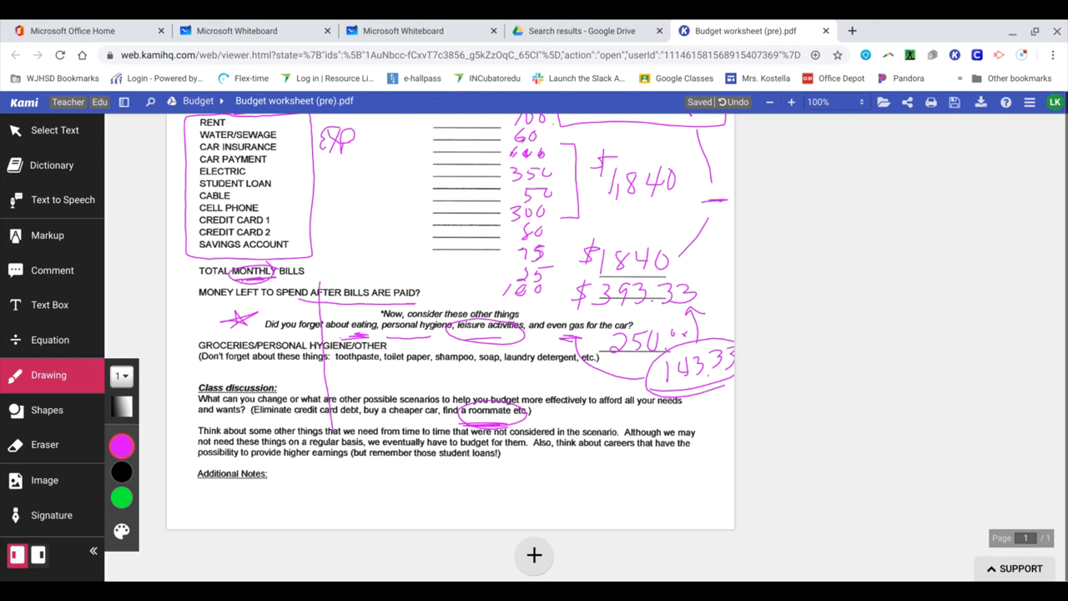
{"action": "left_click_drag", "start_coordinate": [179, 501], "coordinate": [221, 501]}
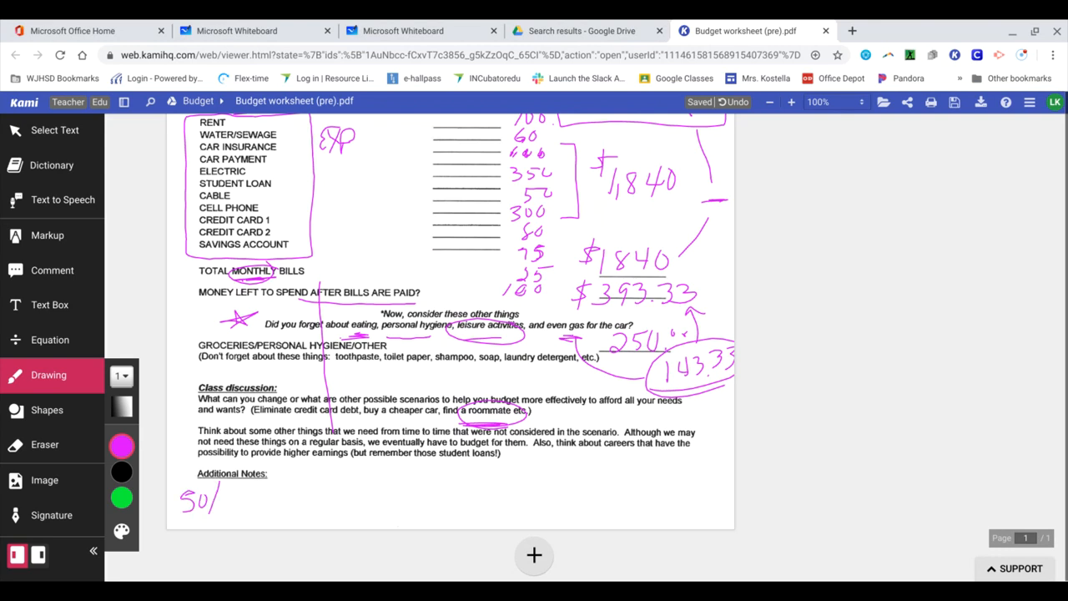
{"action": "left_click_drag", "start_coordinate": [212, 509], "coordinate": [283, 509]}
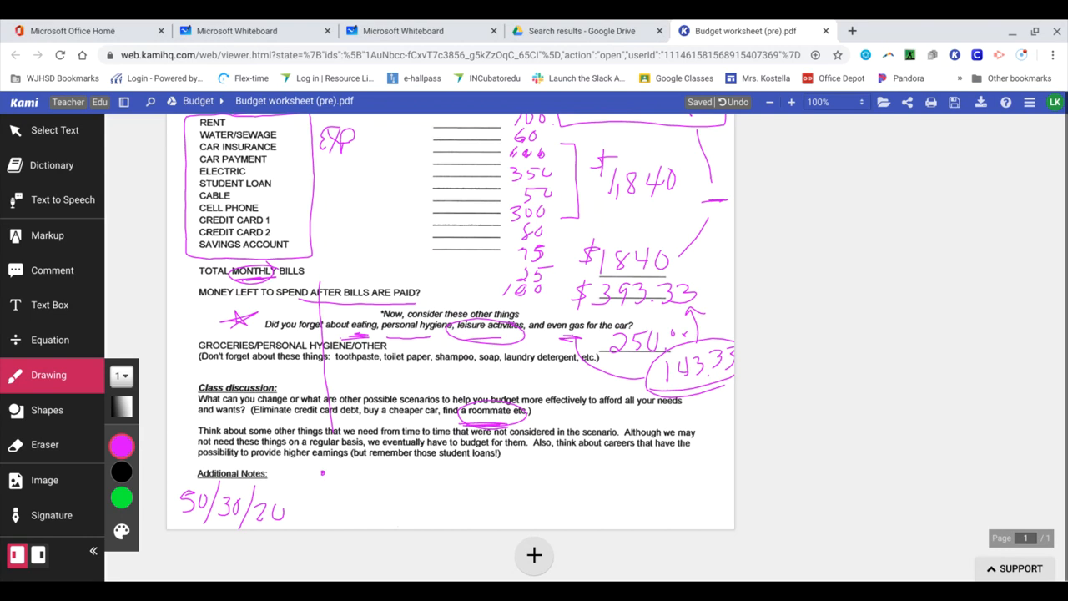
{"action": "left_click_drag", "start_coordinate": [176, 463], "coordinate": [188, 484]}
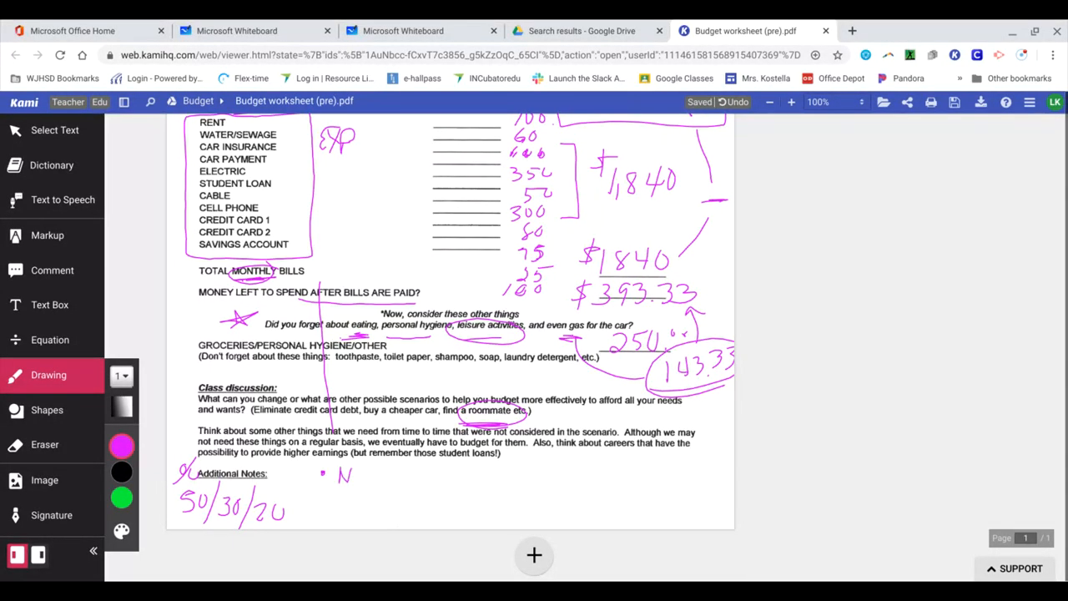
Step: Write the first note: No more 50% on Expenses
{"action": "left_click_drag", "start_coordinate": [350, 476], "coordinate": [388, 480]}
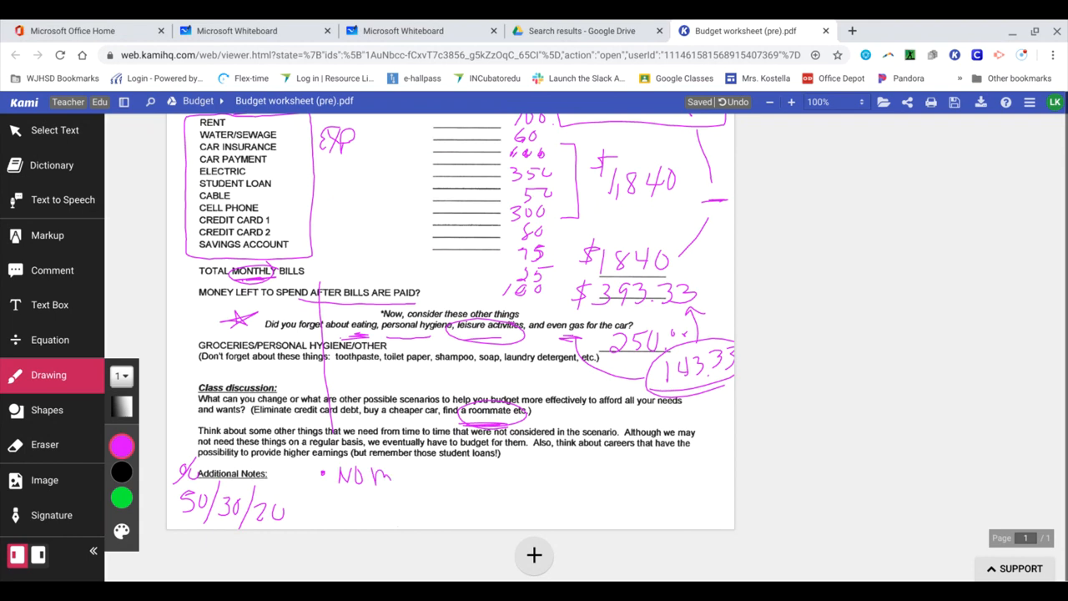
{"action": "left_click_drag", "start_coordinate": [392, 473], "coordinate": [467, 473]}
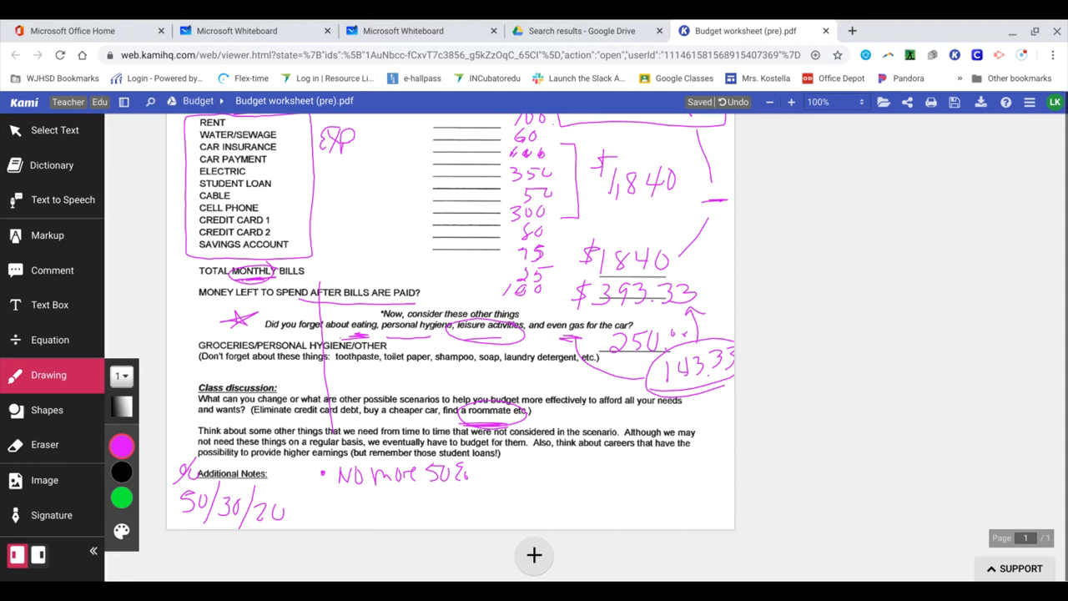
{"action": "left_click_drag", "start_coordinate": [484, 474], "coordinate": [572, 468]}
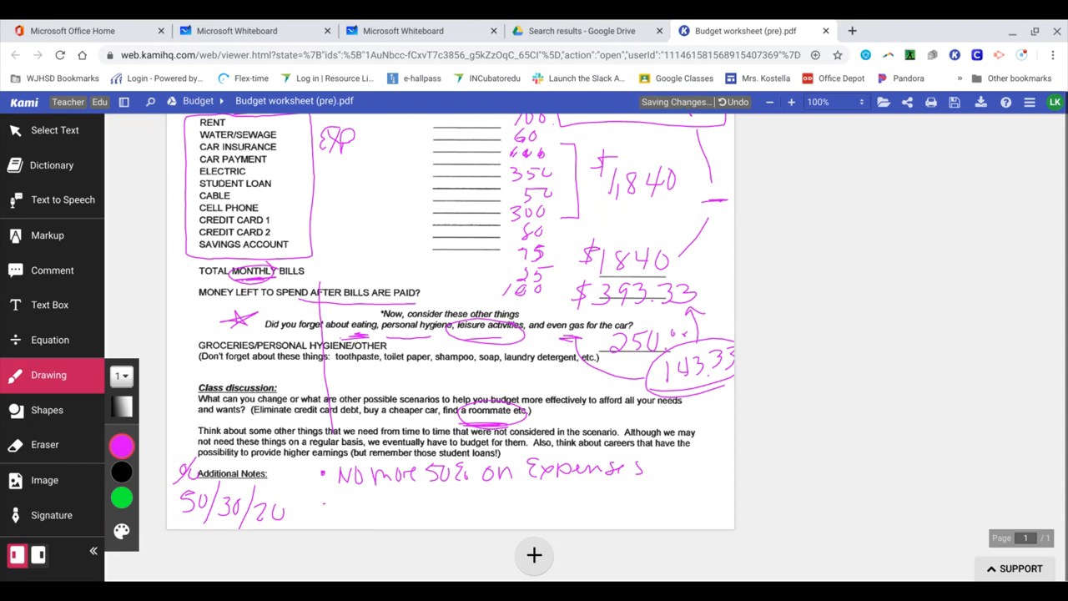
{"action": "left_click_drag", "start_coordinate": [333, 502], "coordinate": [342, 499]}
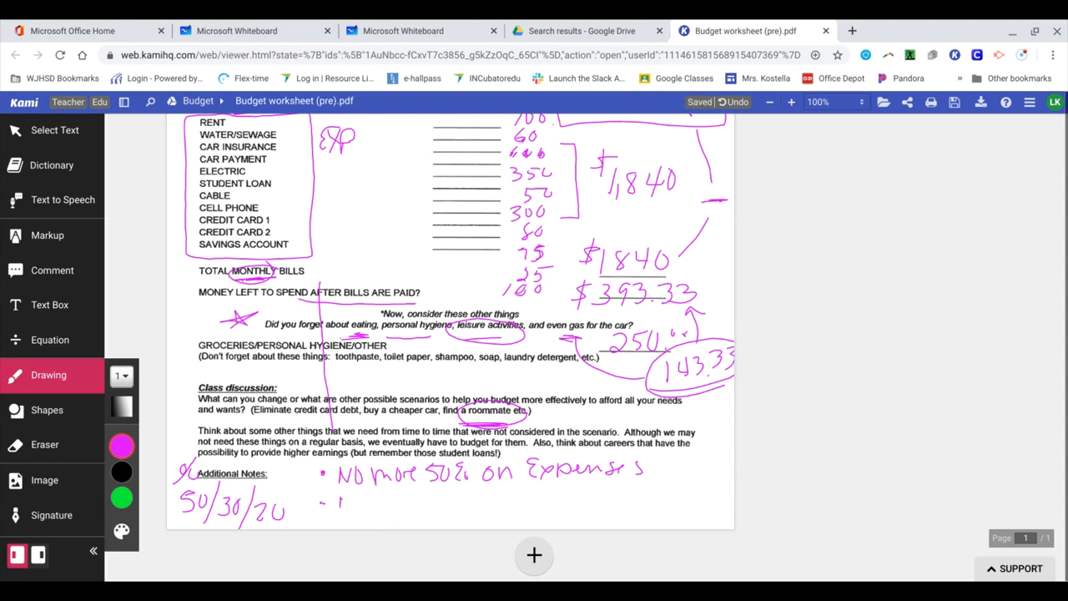
Step: Write notes for 30% on fun stuff and 20% into savings
{"action": "left_click_drag", "start_coordinate": [334, 500], "coordinate": [417, 500]}
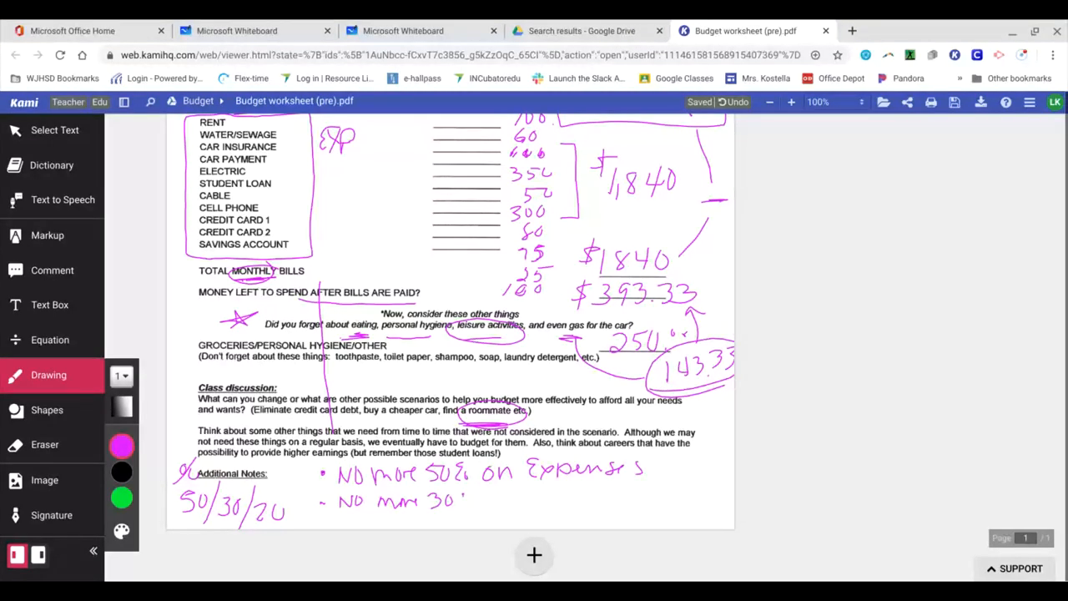
{"action": "left_click", "coordinate": [467, 501]}
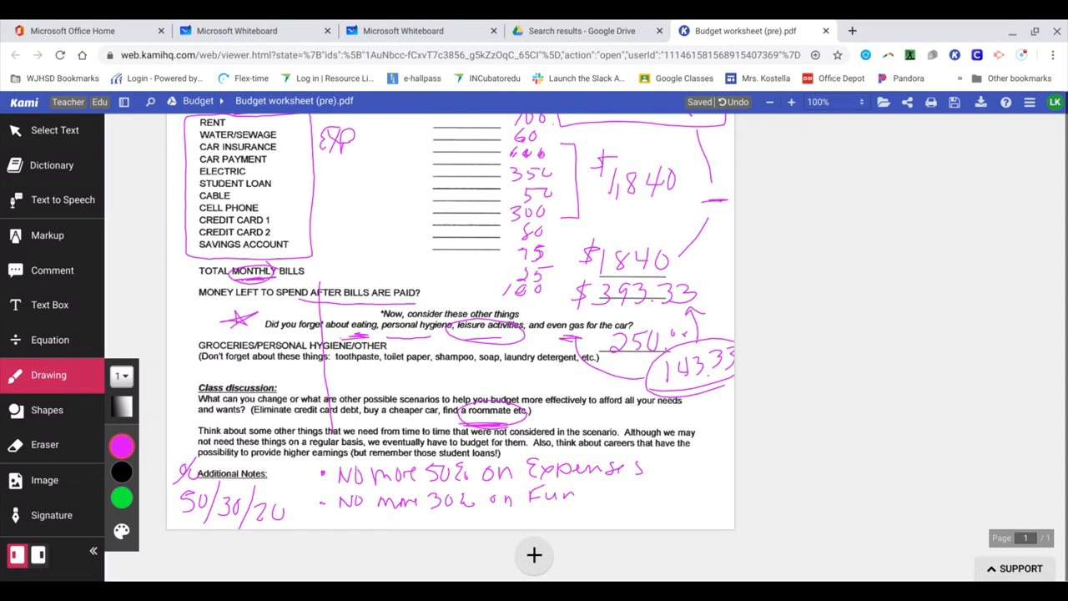
{"action": "left_click_drag", "start_coordinate": [580, 496], "coordinate": [638, 493]}
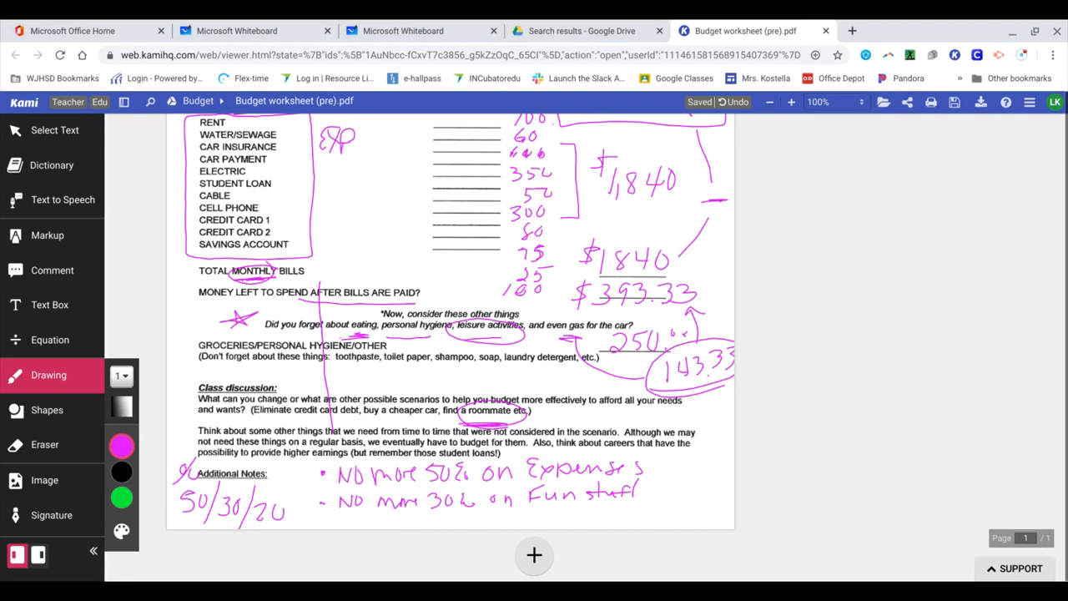
{"action": "left_click_drag", "start_coordinate": [334, 517], "coordinate": [367, 522]}
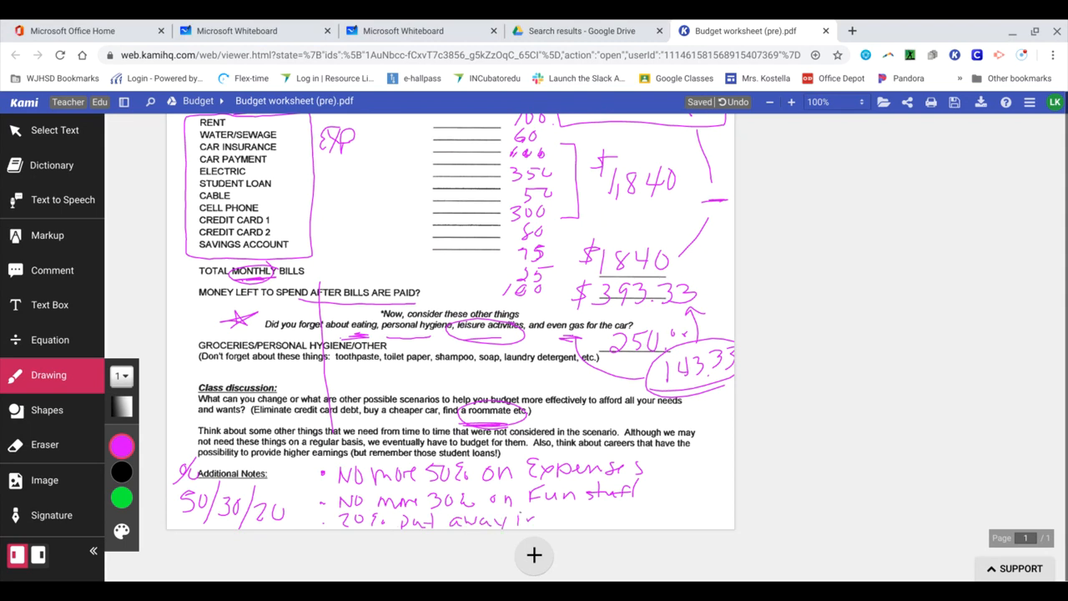
{"action": "left_click_drag", "start_coordinate": [534, 519], "coordinate": [632, 519]}
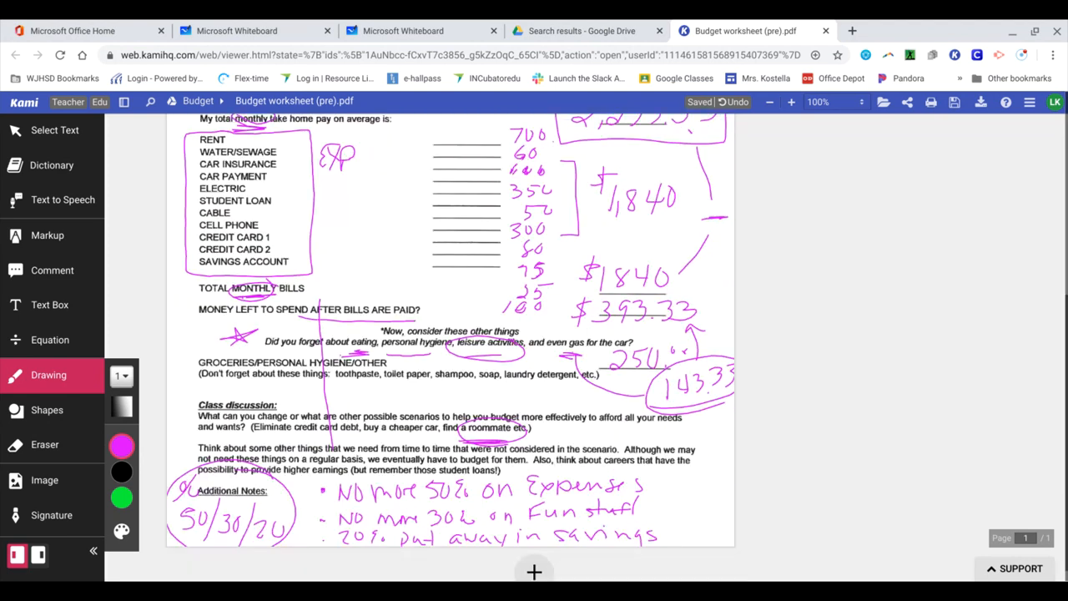
{"action": "scroll", "scroll_direction": "down", "scroll_amount": 3}
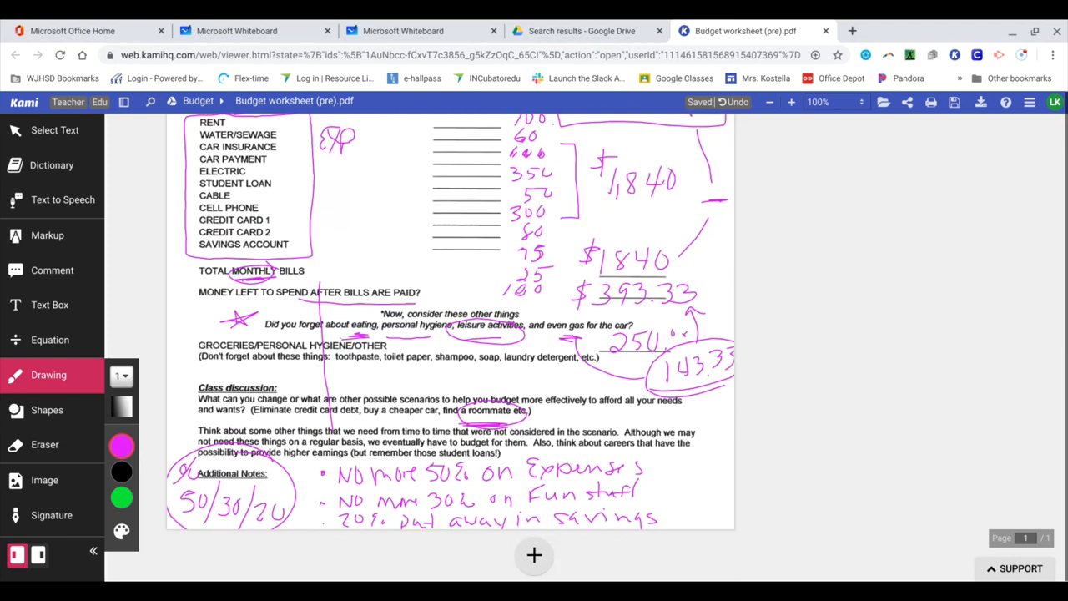